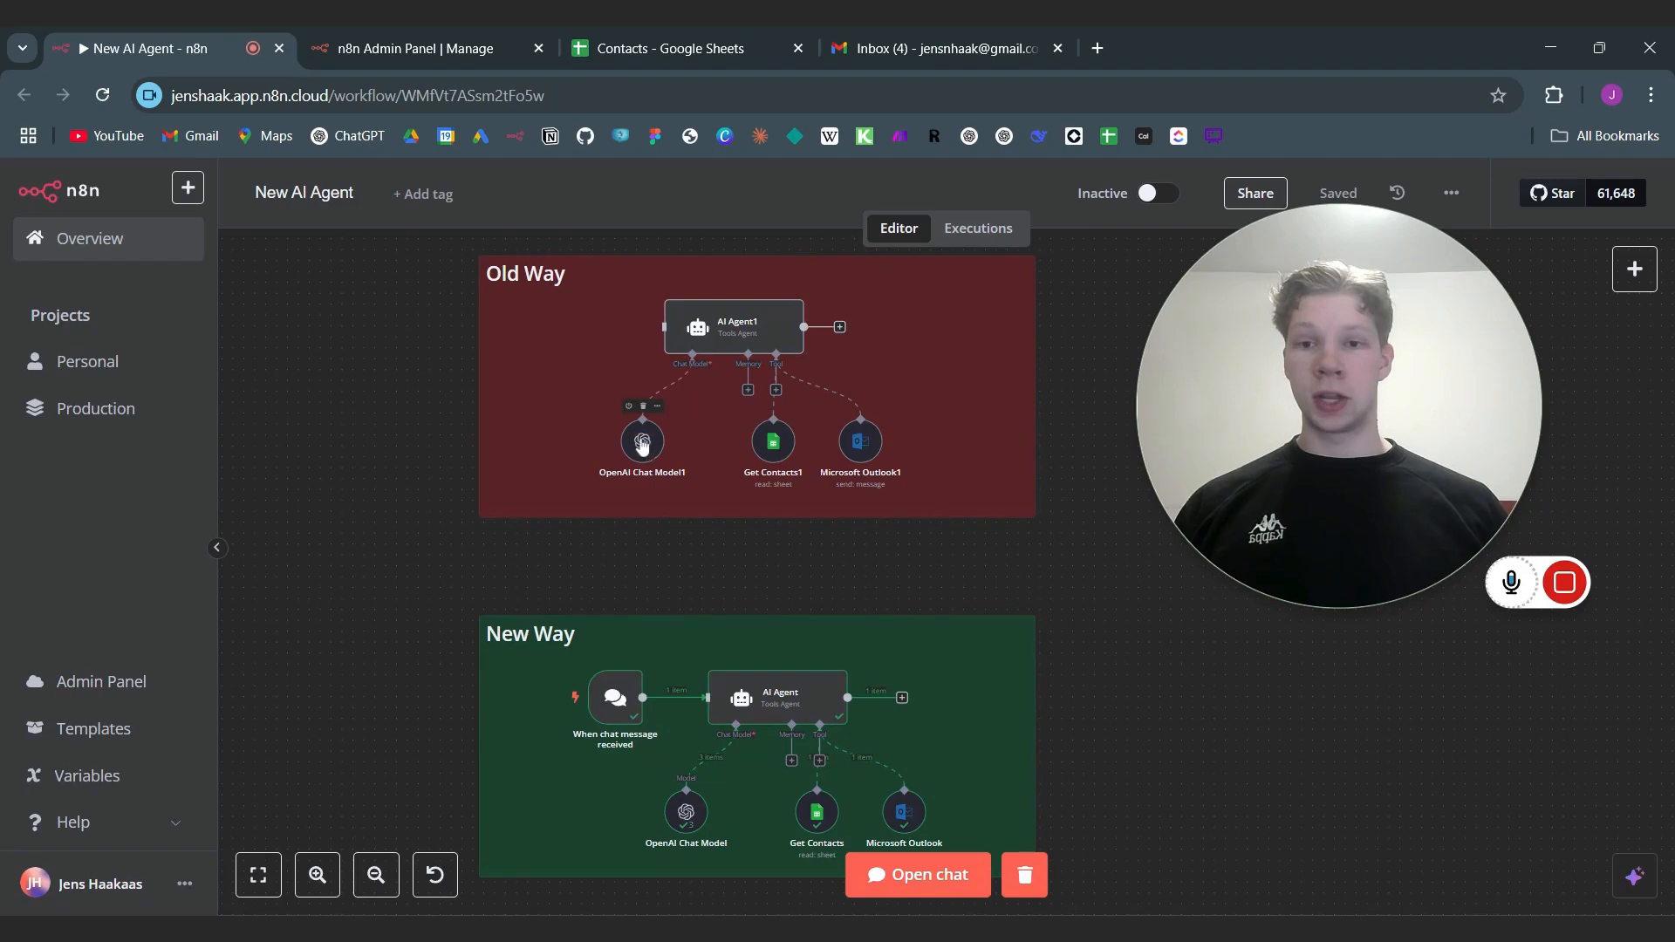
{"action": "mouse_move", "coordinate": [813, 452]}
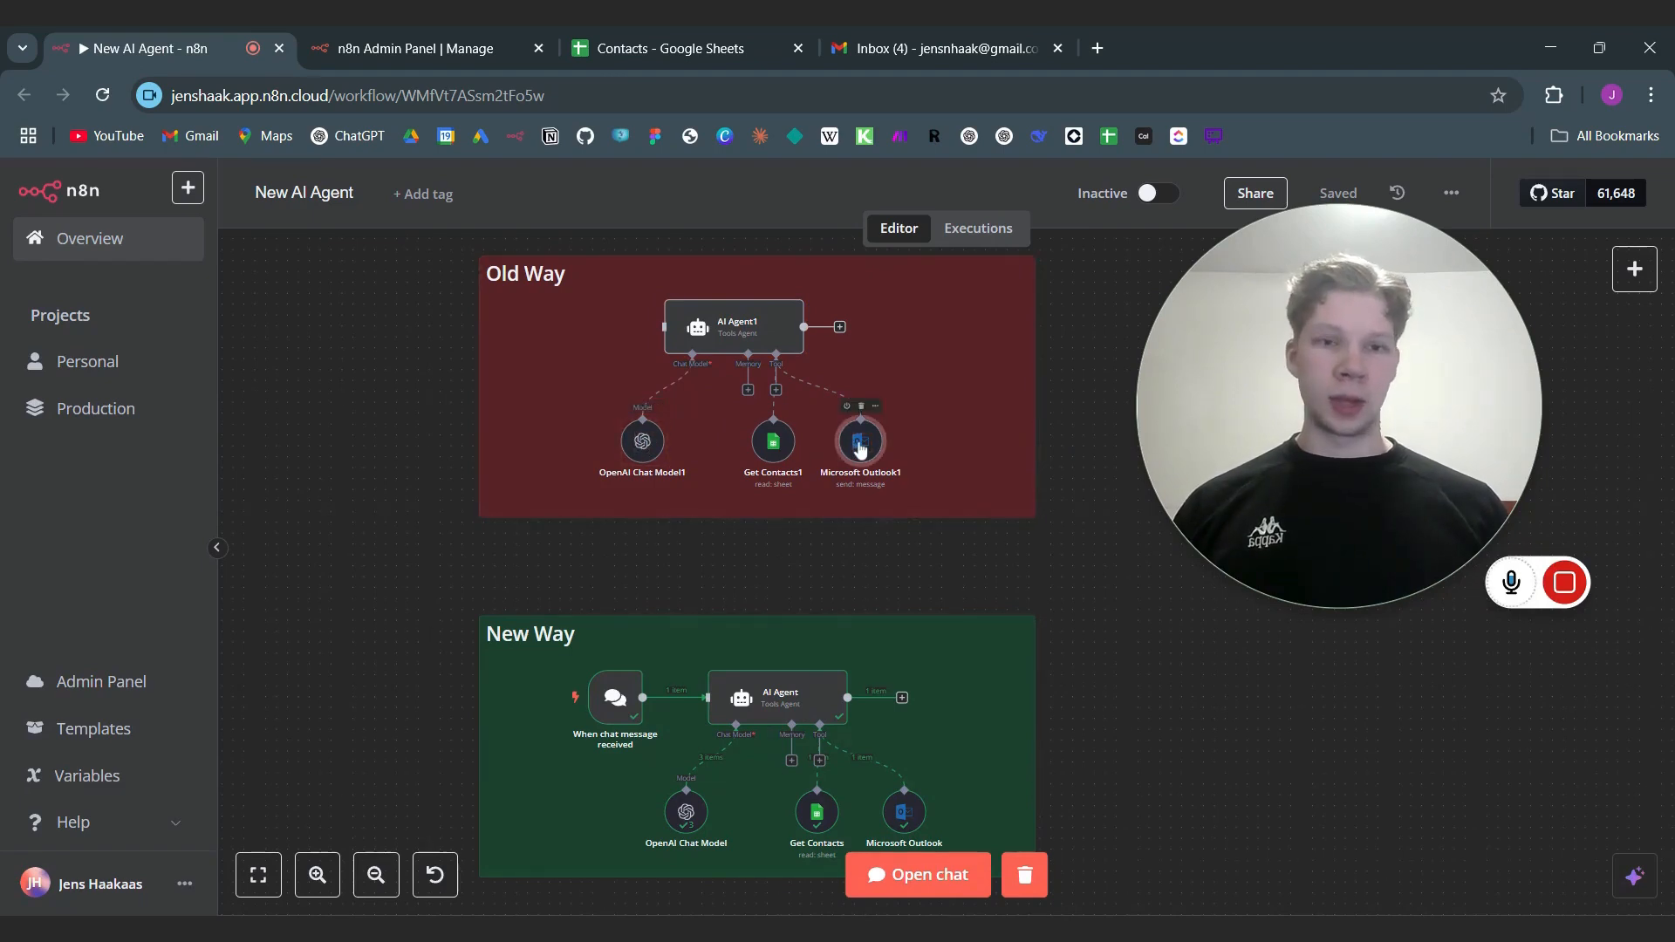
Step: Open the Old Way Microsoft Outlook1 tool to view its $fromAI To, Subject and Message fields
{"action": "double_click", "coordinate": [860, 441]}
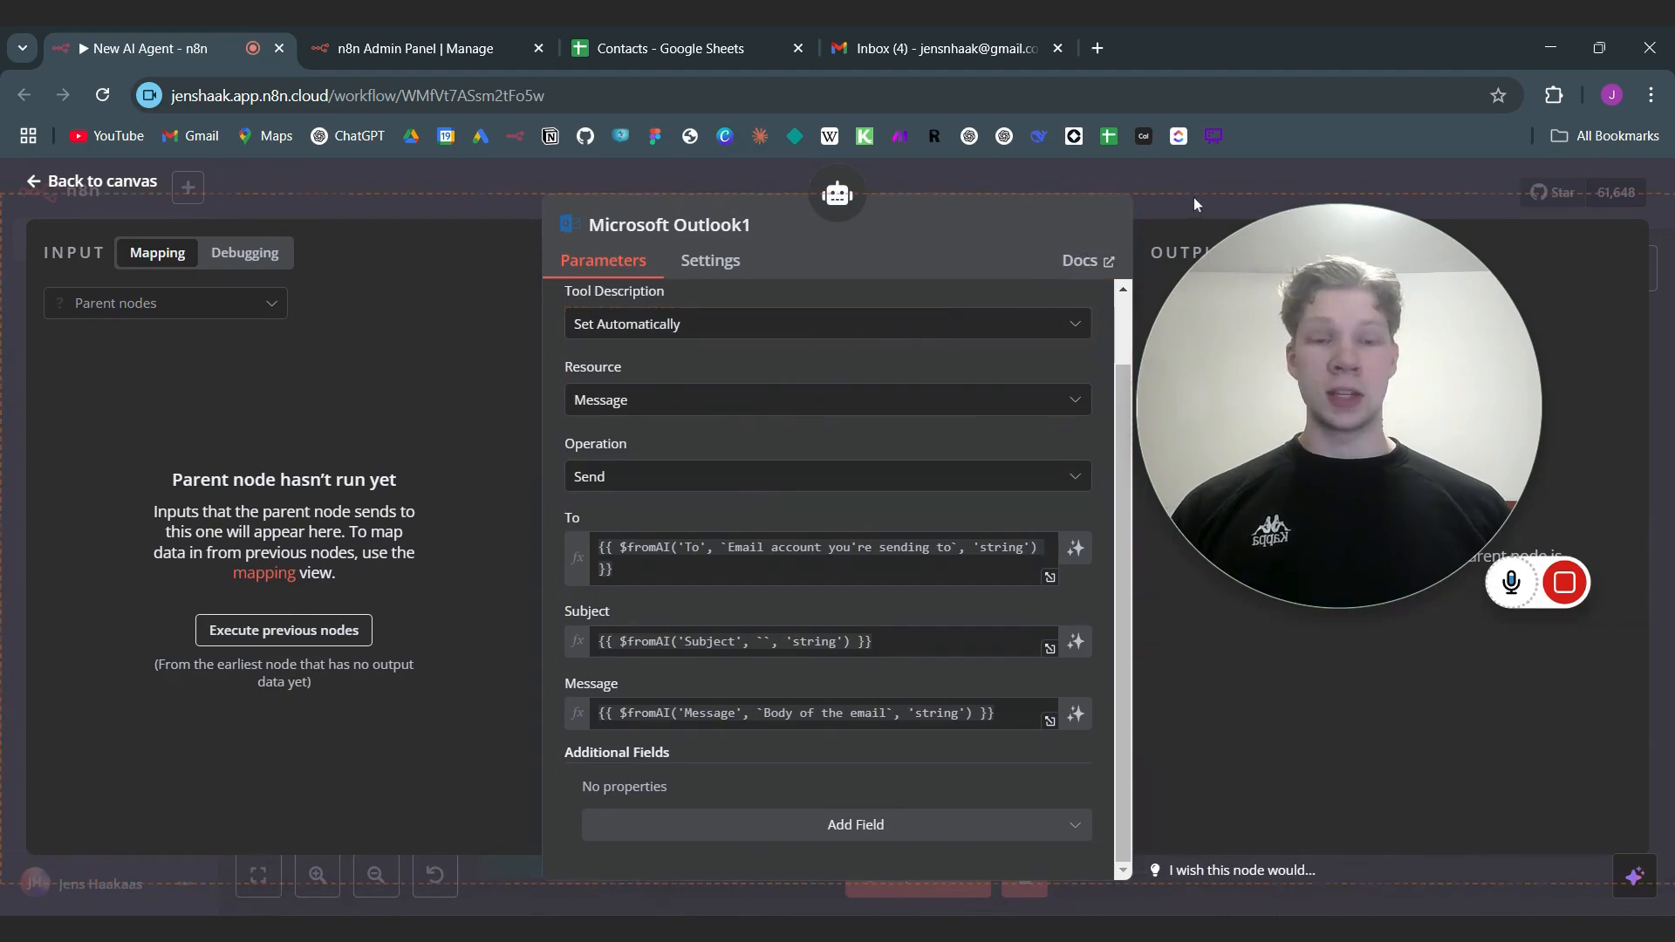
Step: Return to the canvas and review the Admin Panel workspace: version 1.79.1 beta, Oslo time zone
{"action": "left_click", "coordinate": [94, 181]}
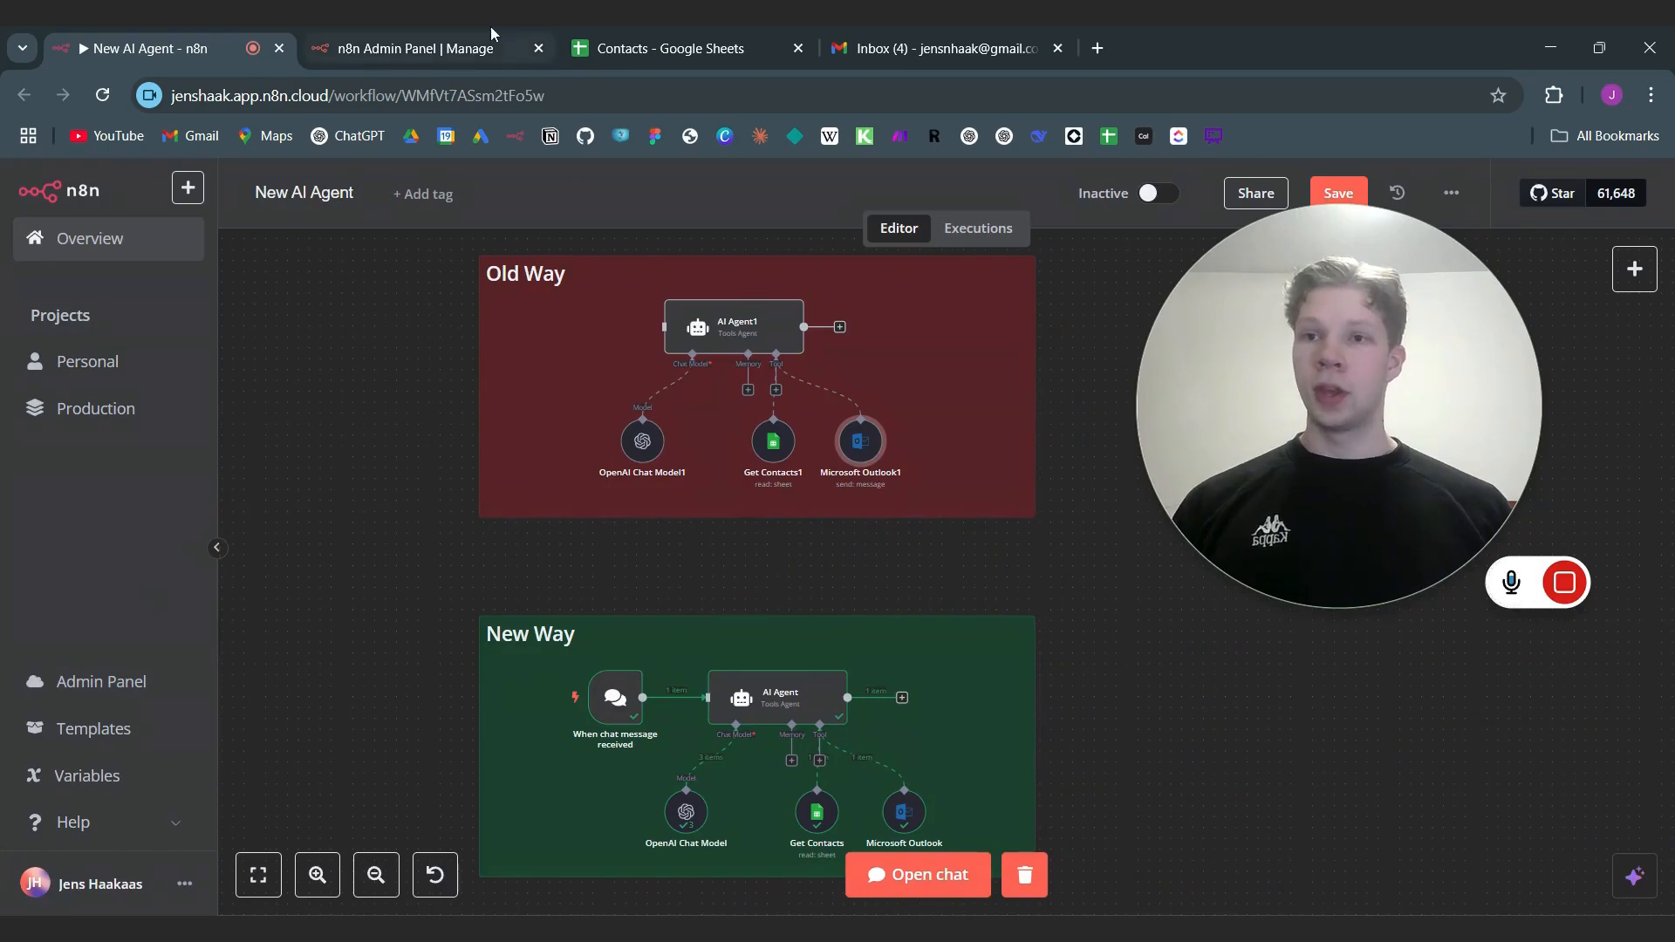
{"action": "left_click", "coordinate": [416, 48]}
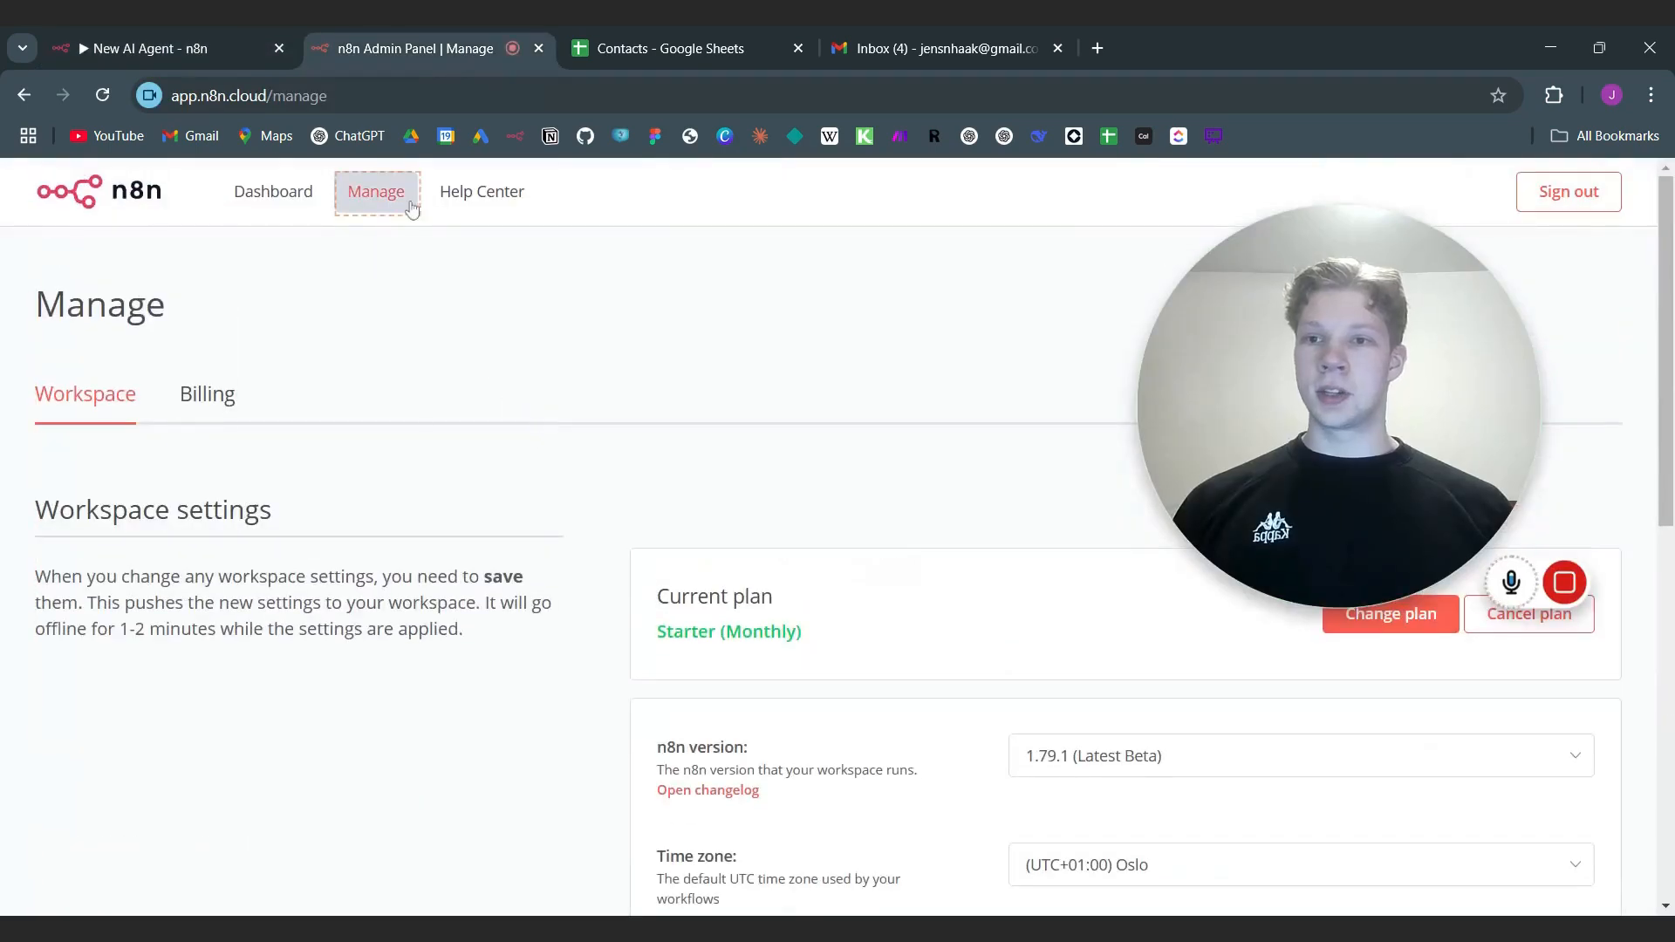
{"action": "scroll", "scroll_direction": "down", "scroll_amount": 3}
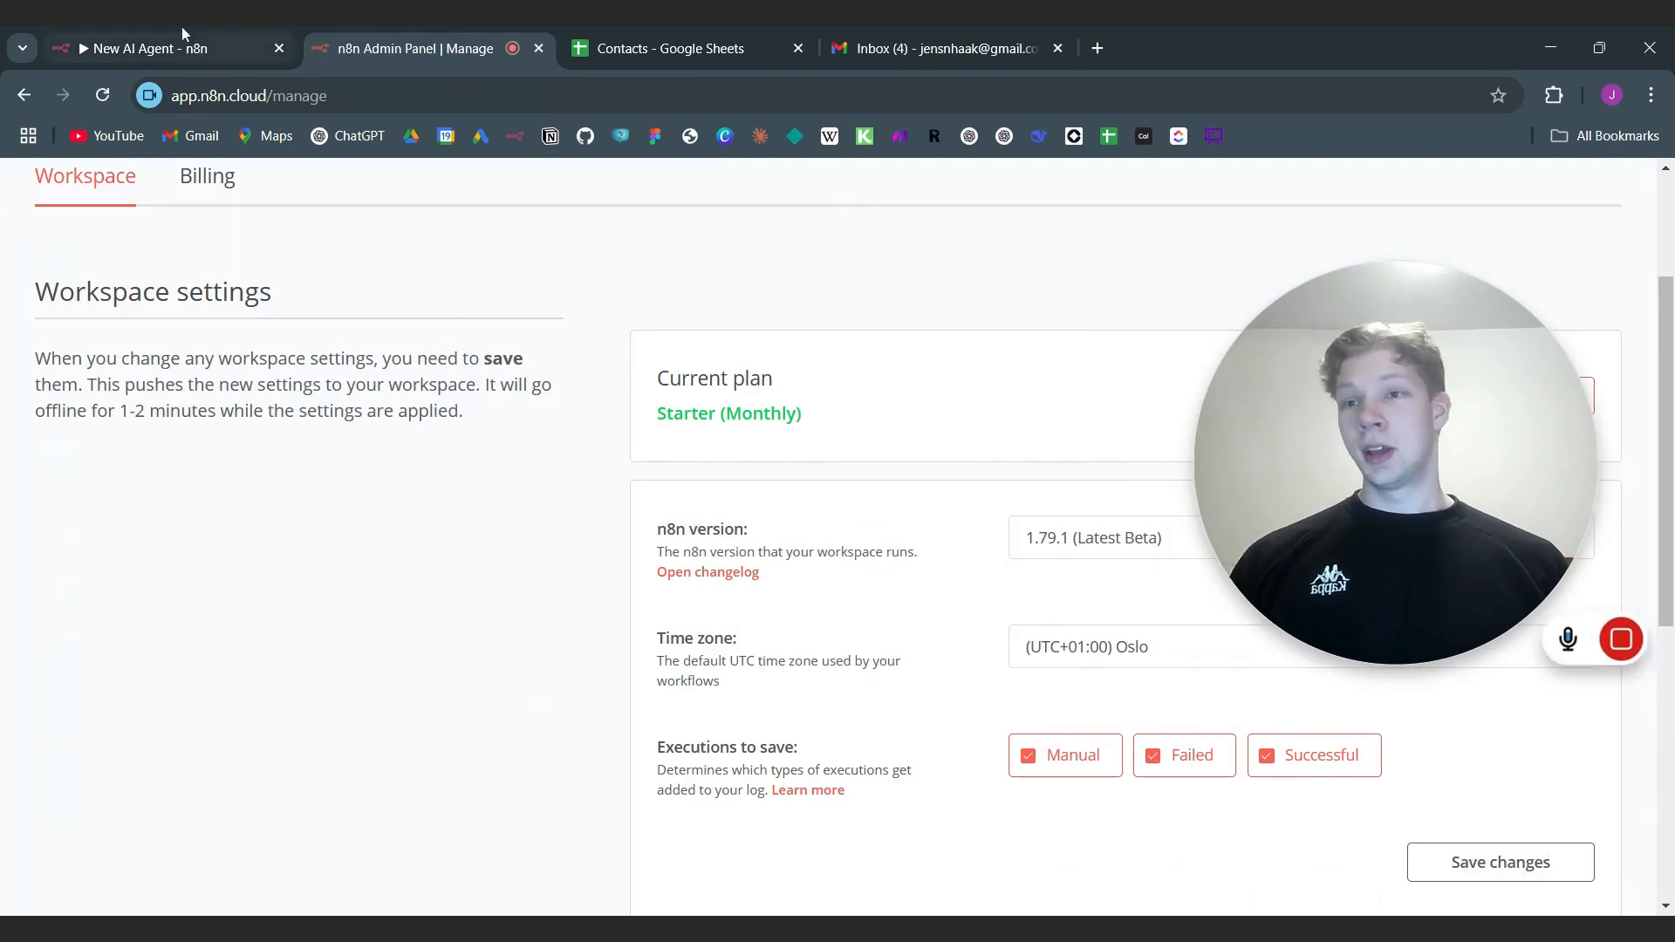
Step: Back in the workflow, open the New Way Get Contacts tool reading Contacts Sheet1
{"action": "left_click", "coordinate": [148, 48]}
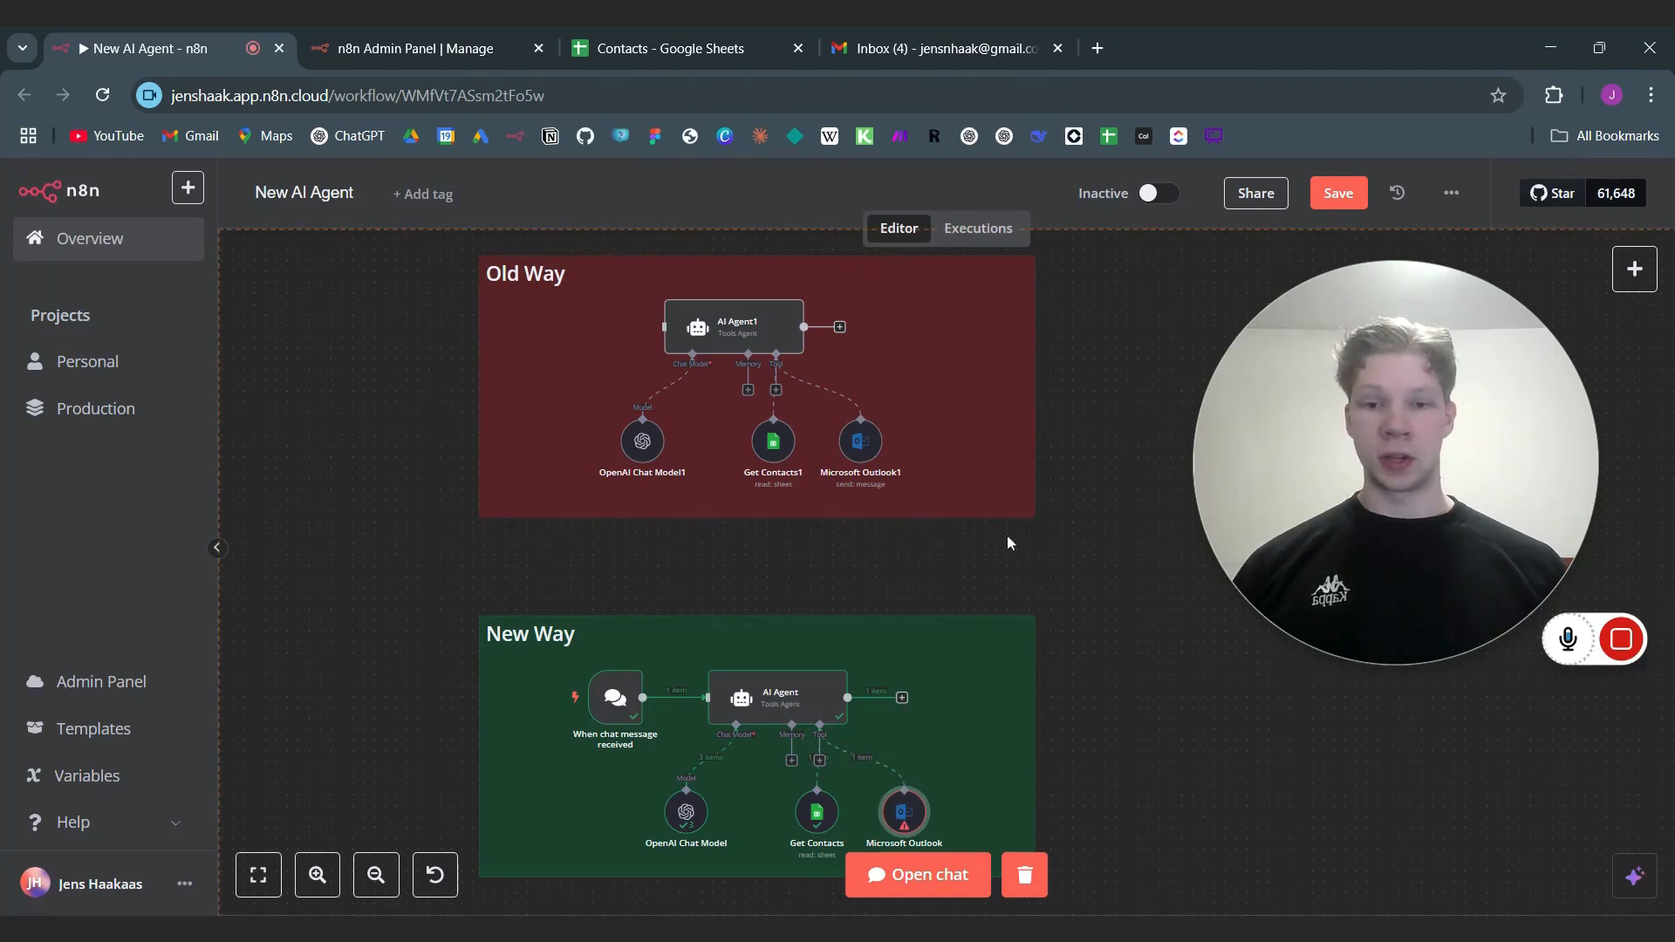
{"action": "scroll", "scroll_direction": "down", "scroll_amount": 3}
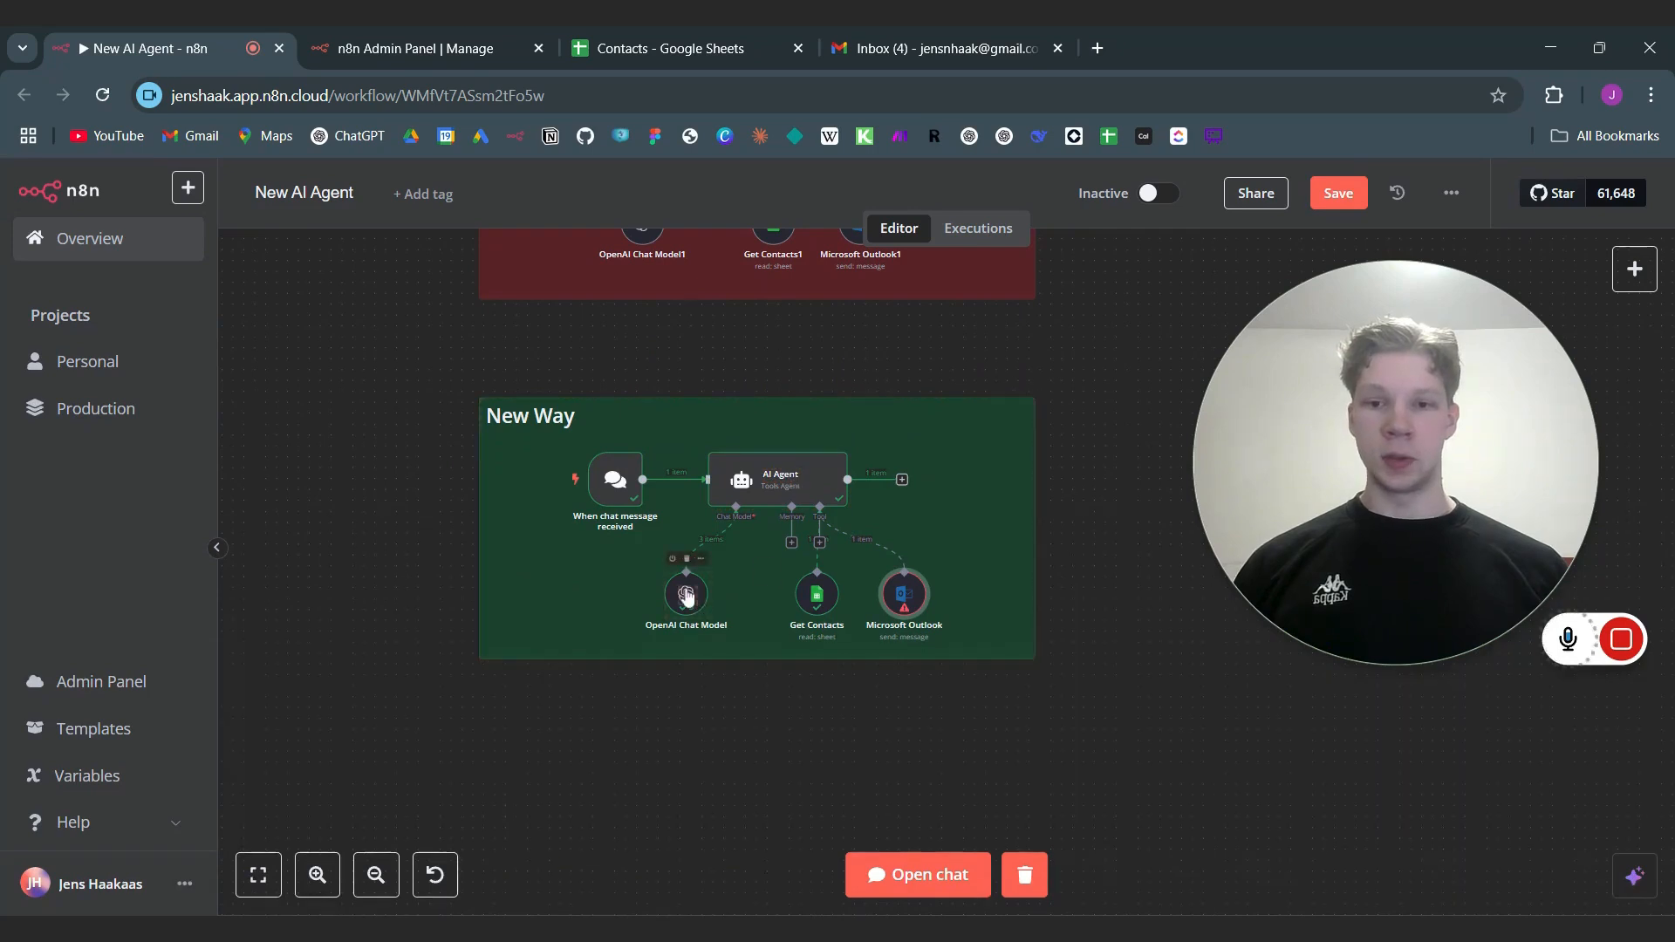
{"action": "mouse_move", "coordinate": [815, 594]}
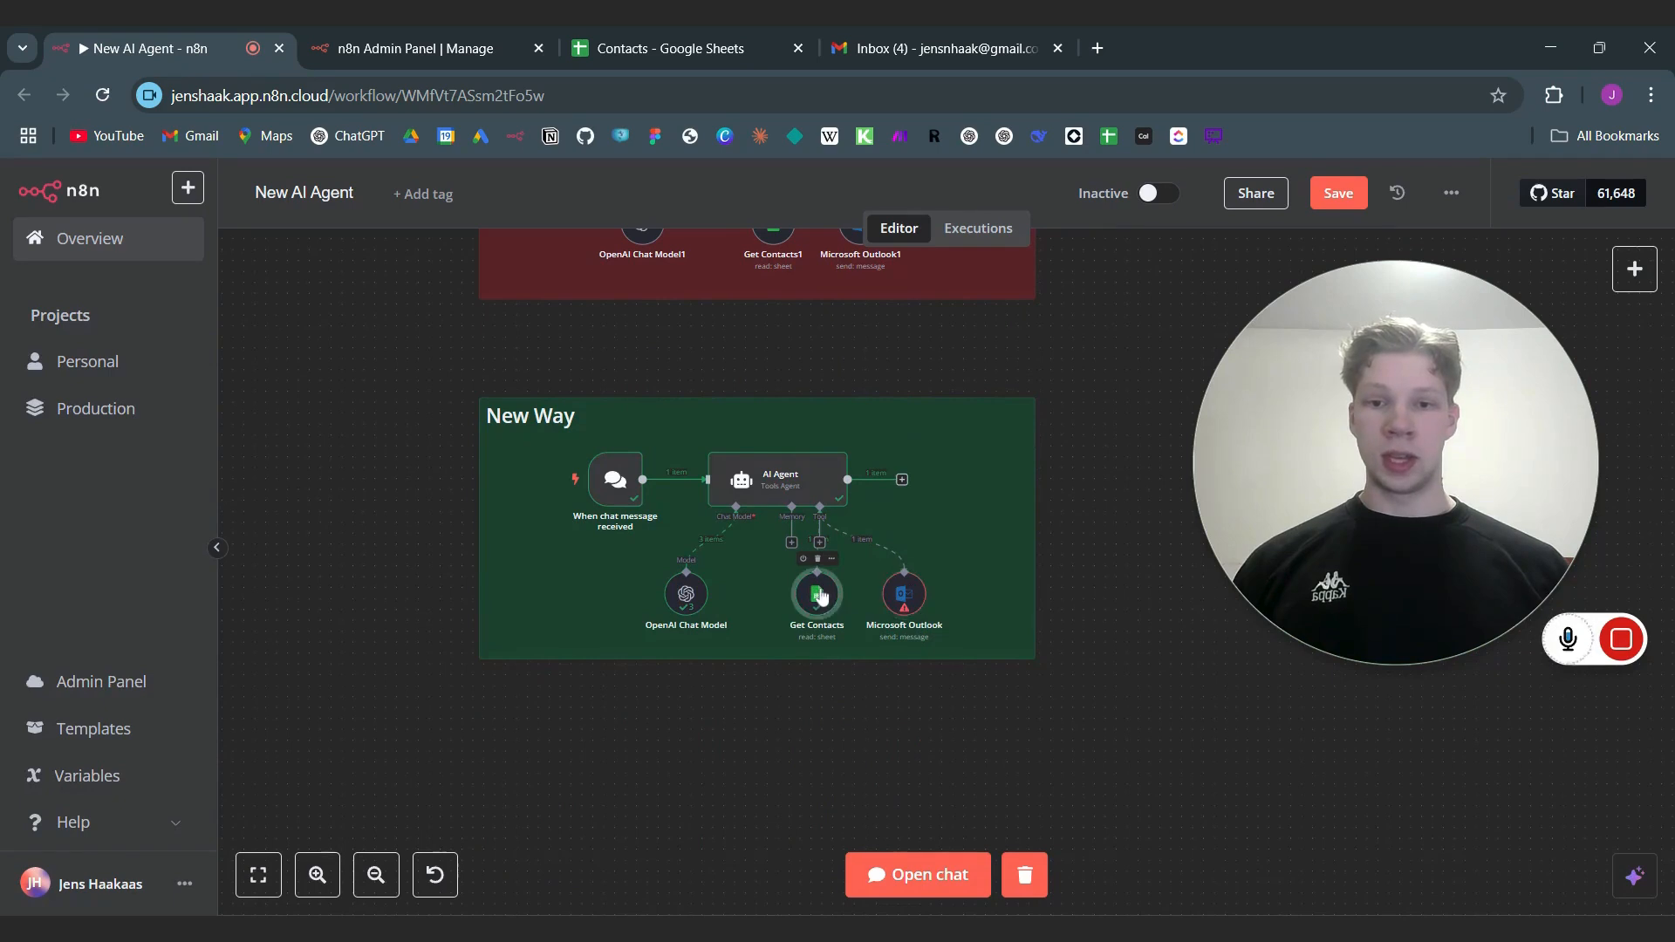
{"action": "double_click", "coordinate": [817, 593]}
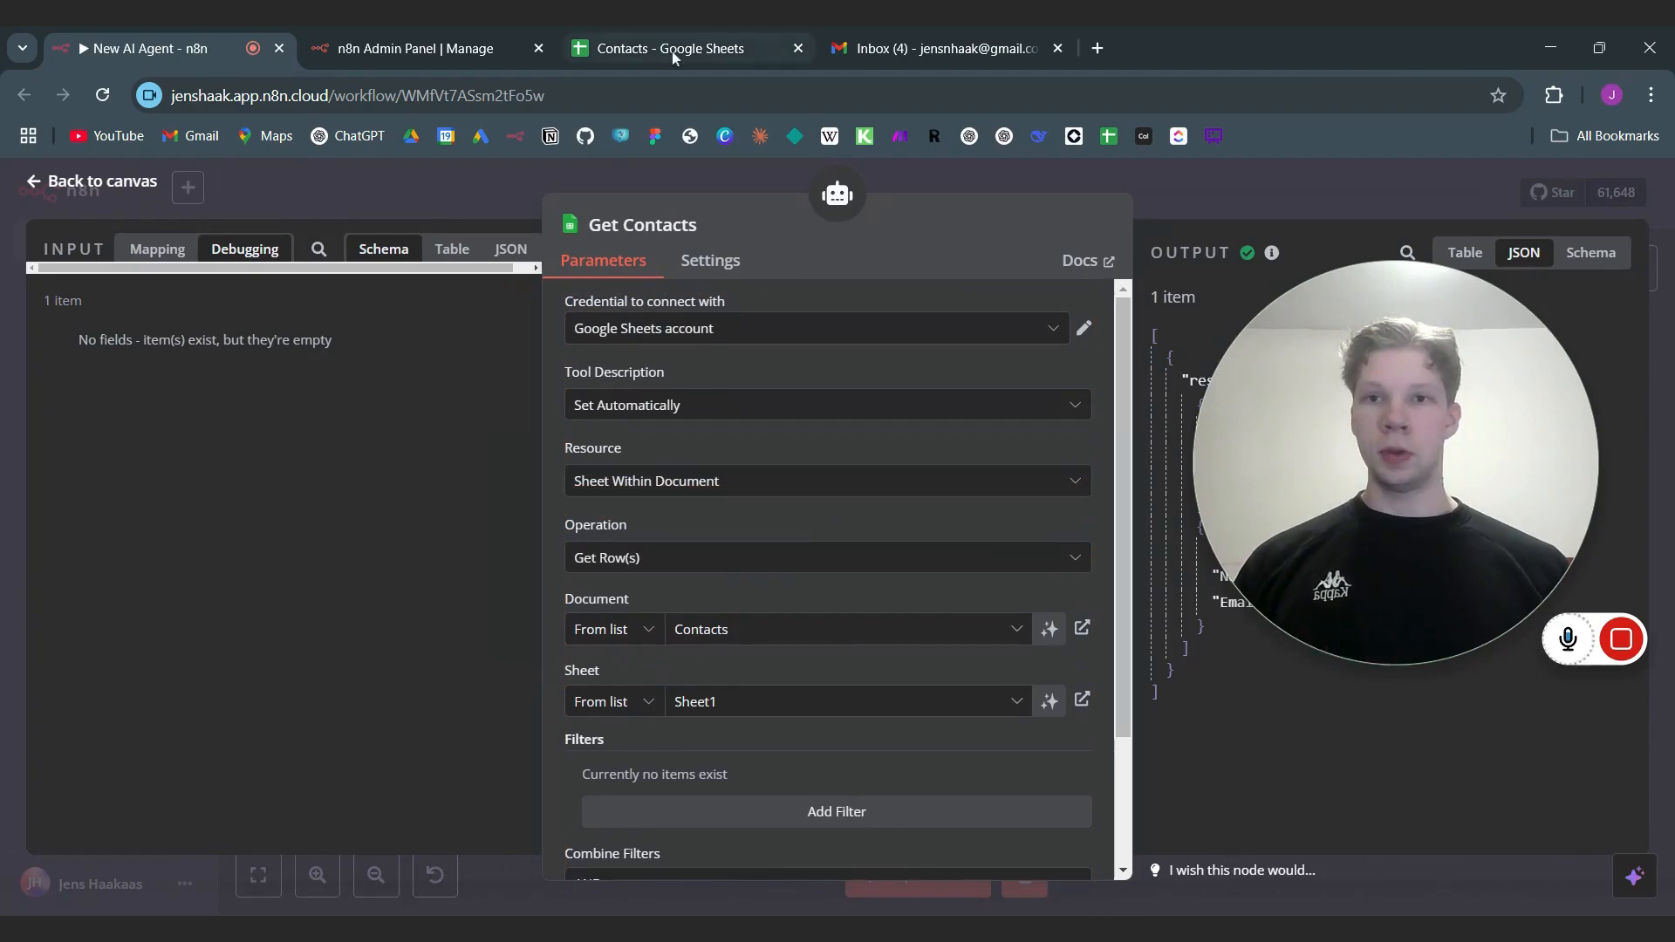
Step: Check the two Name/Email rows in the Contacts spreadsheet, then return to n8n
{"action": "left_click", "coordinate": [673, 48]}
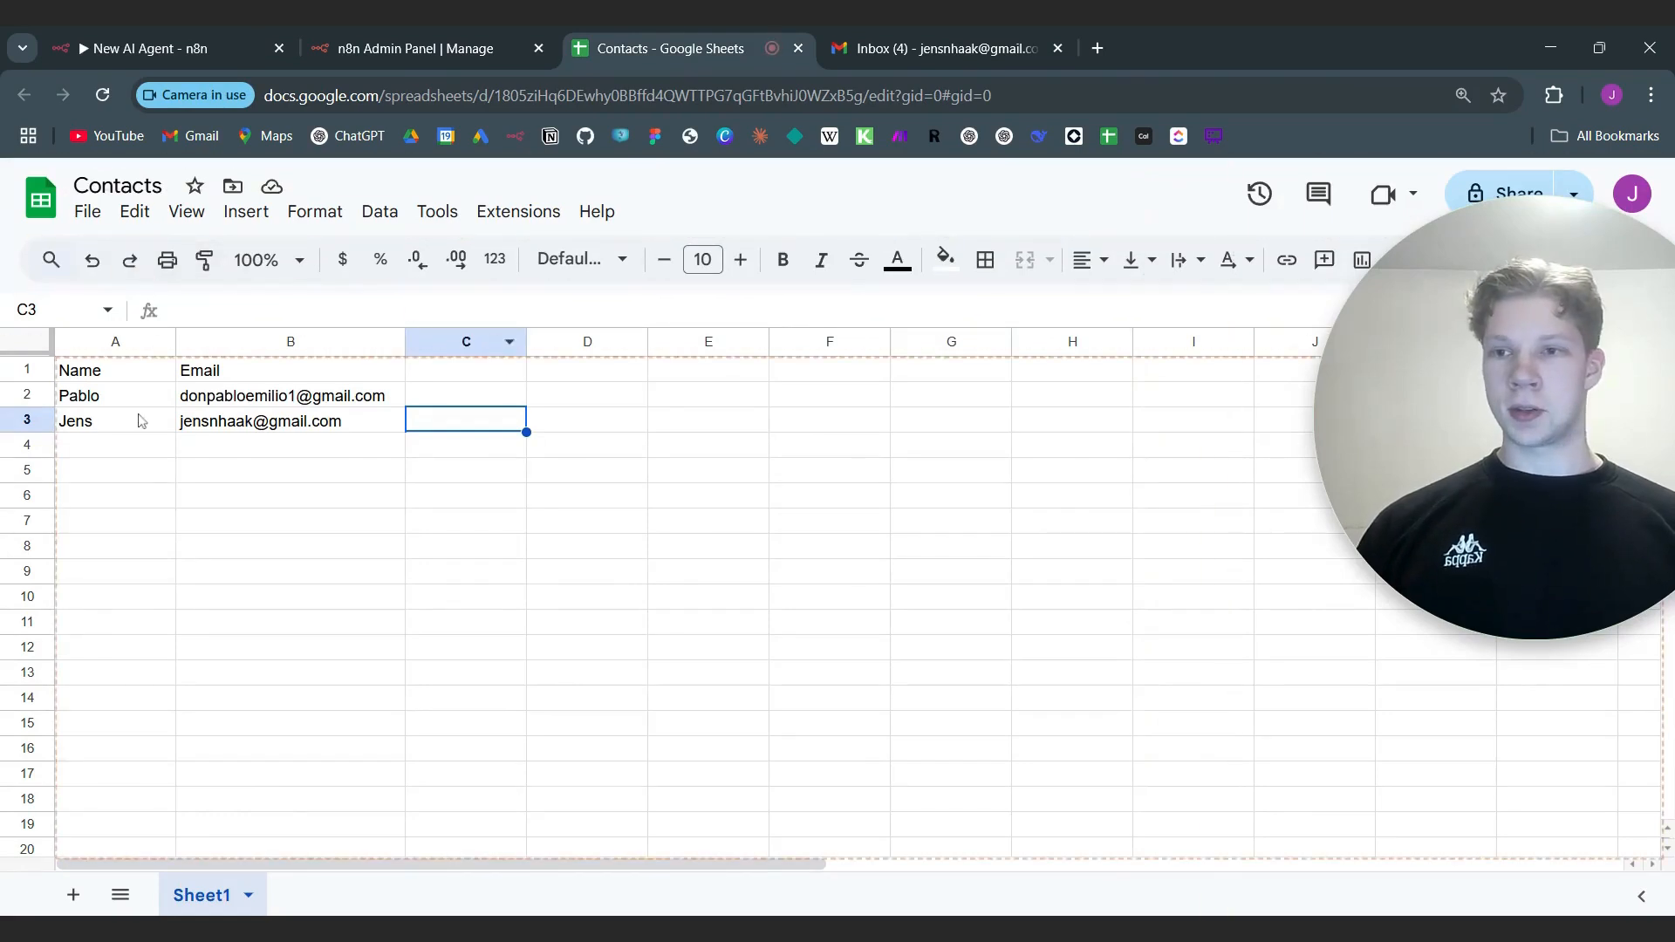
{"action": "left_click", "coordinate": [135, 49]}
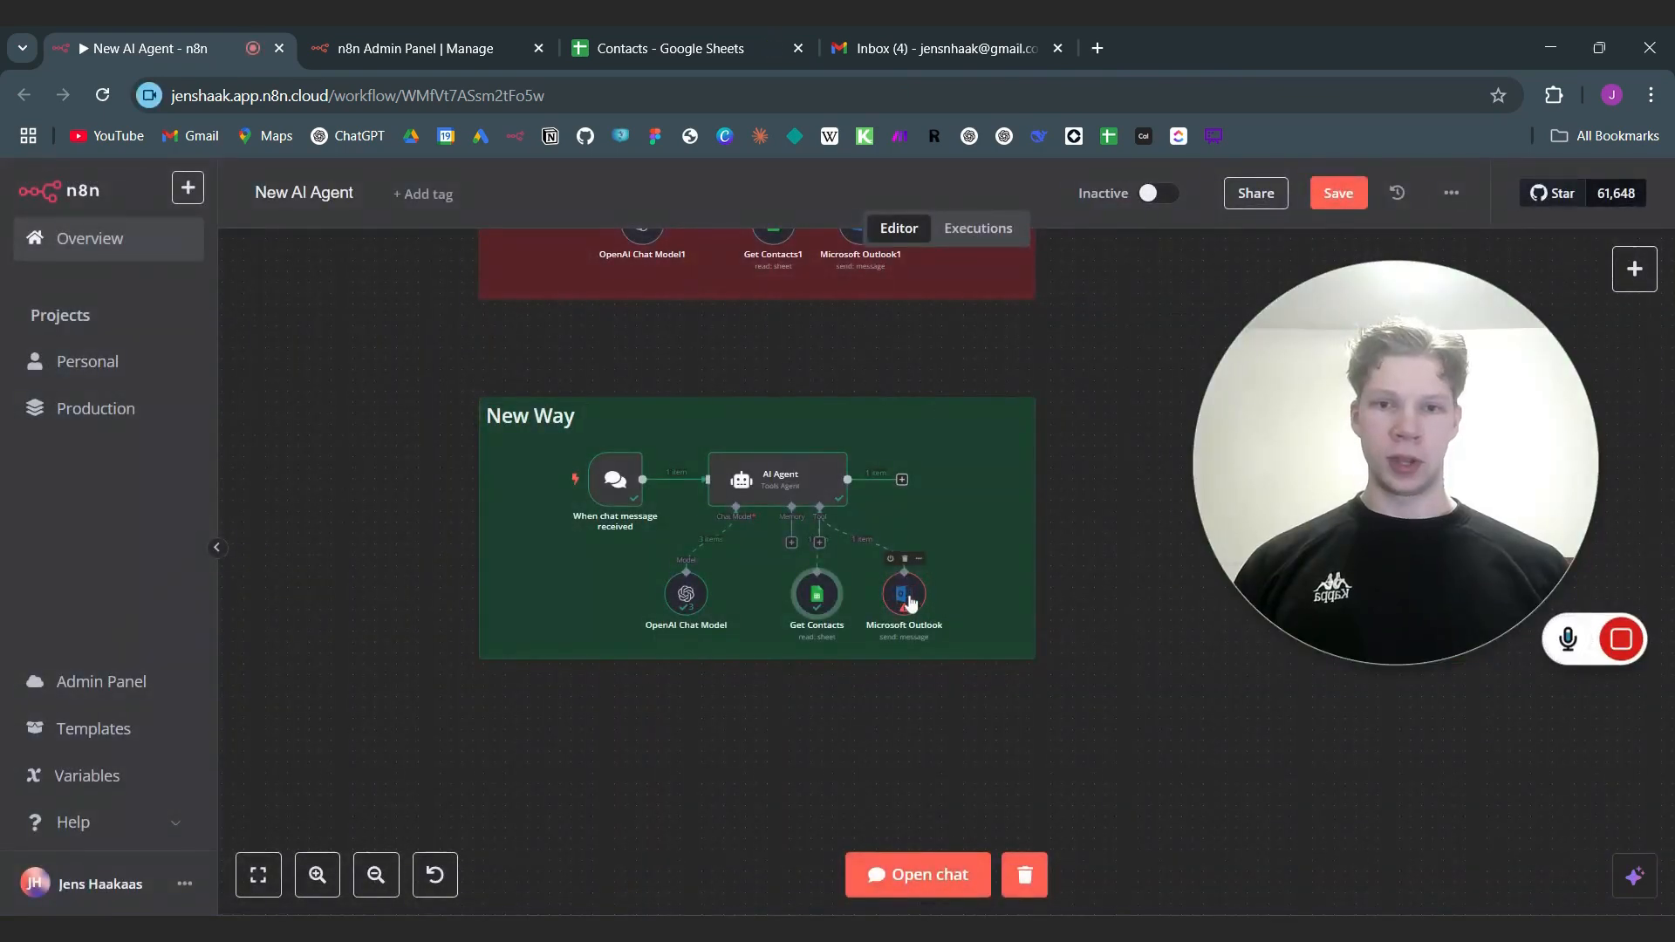
Step: Make the Outlook tool's Subject and Message model-defined, keep To as an expression, and describe Subject
{"action": "double_click", "coordinate": [904, 595]}
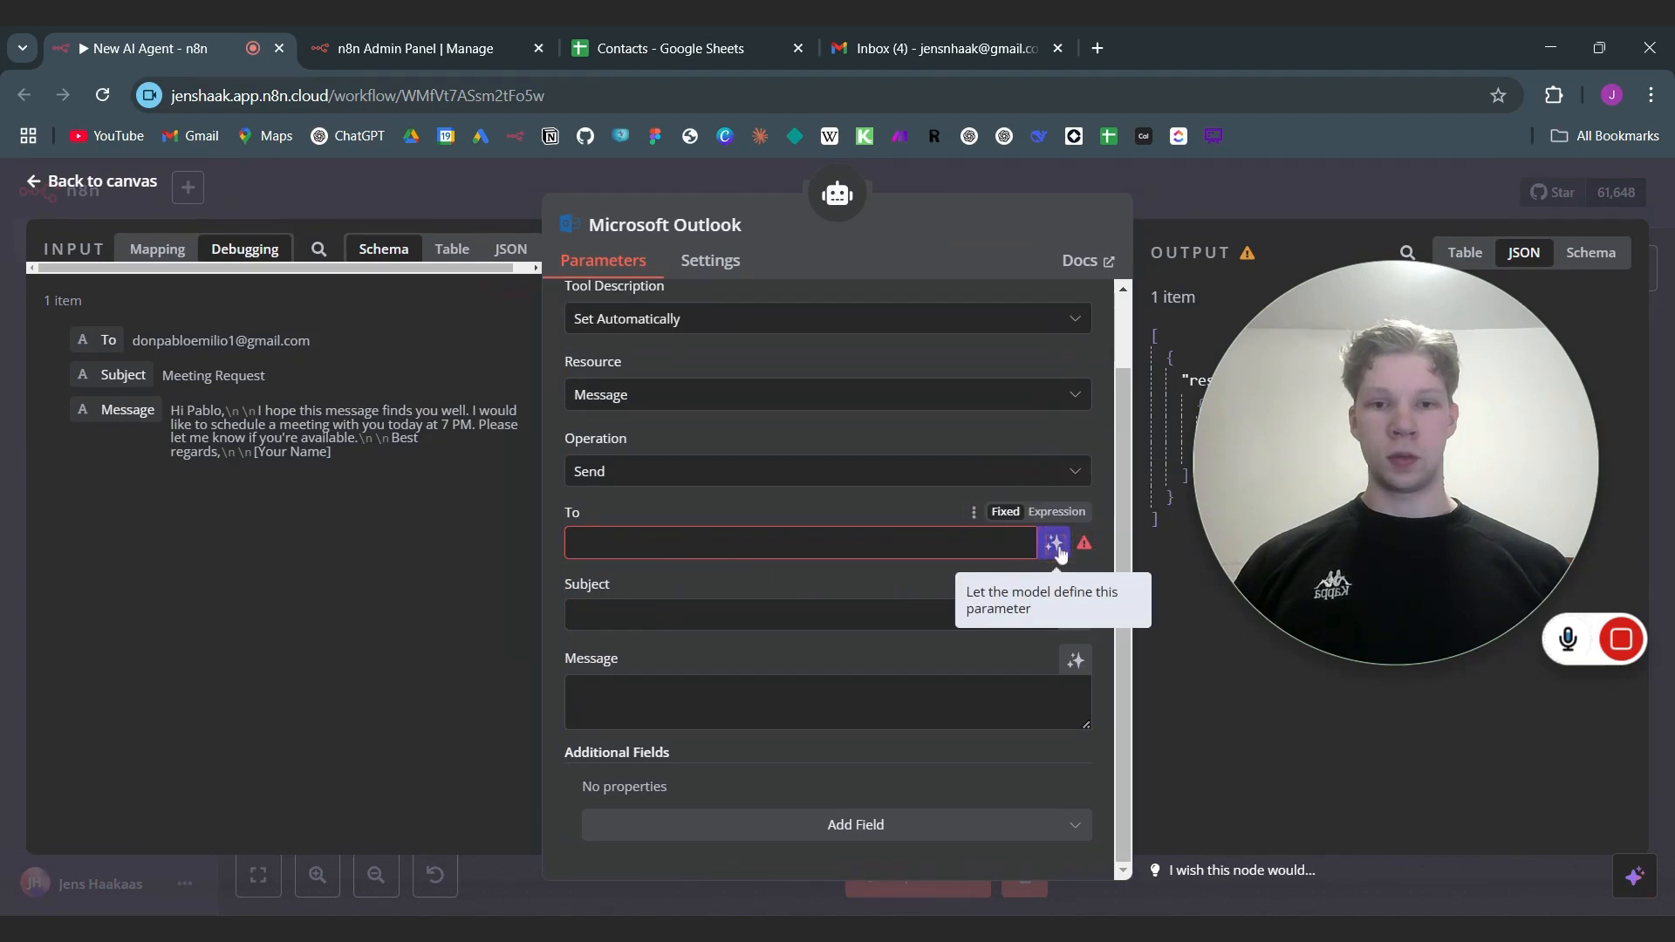
{"action": "left_click", "coordinate": [1053, 543]}
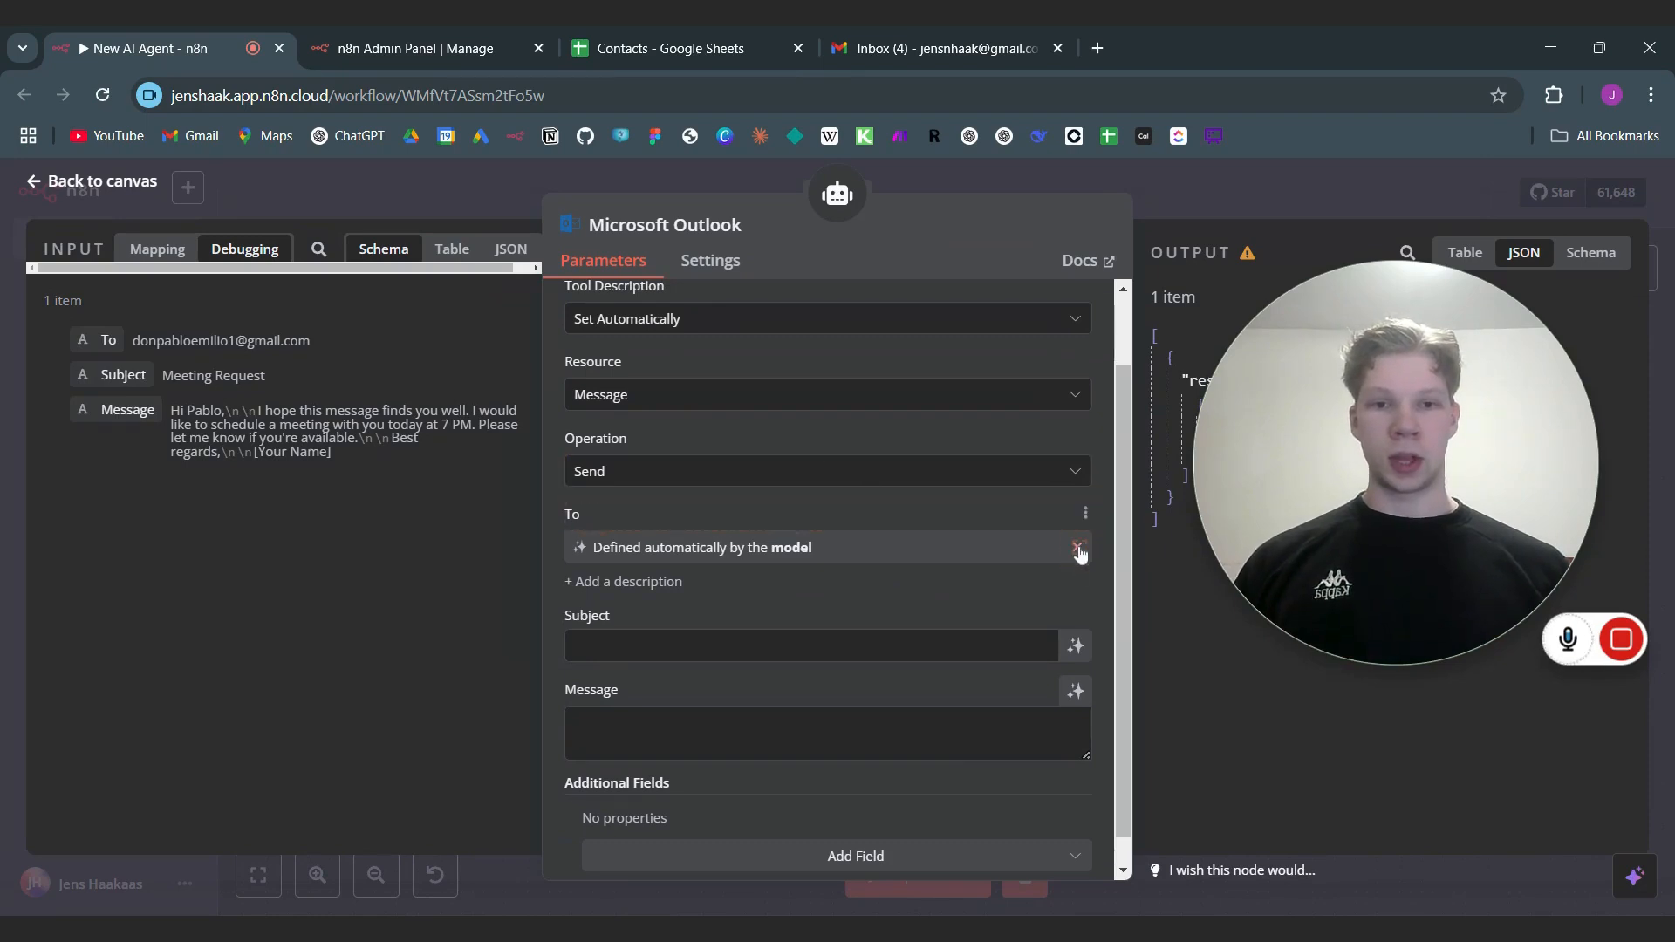
{"action": "left_click", "coordinate": [1078, 547]}
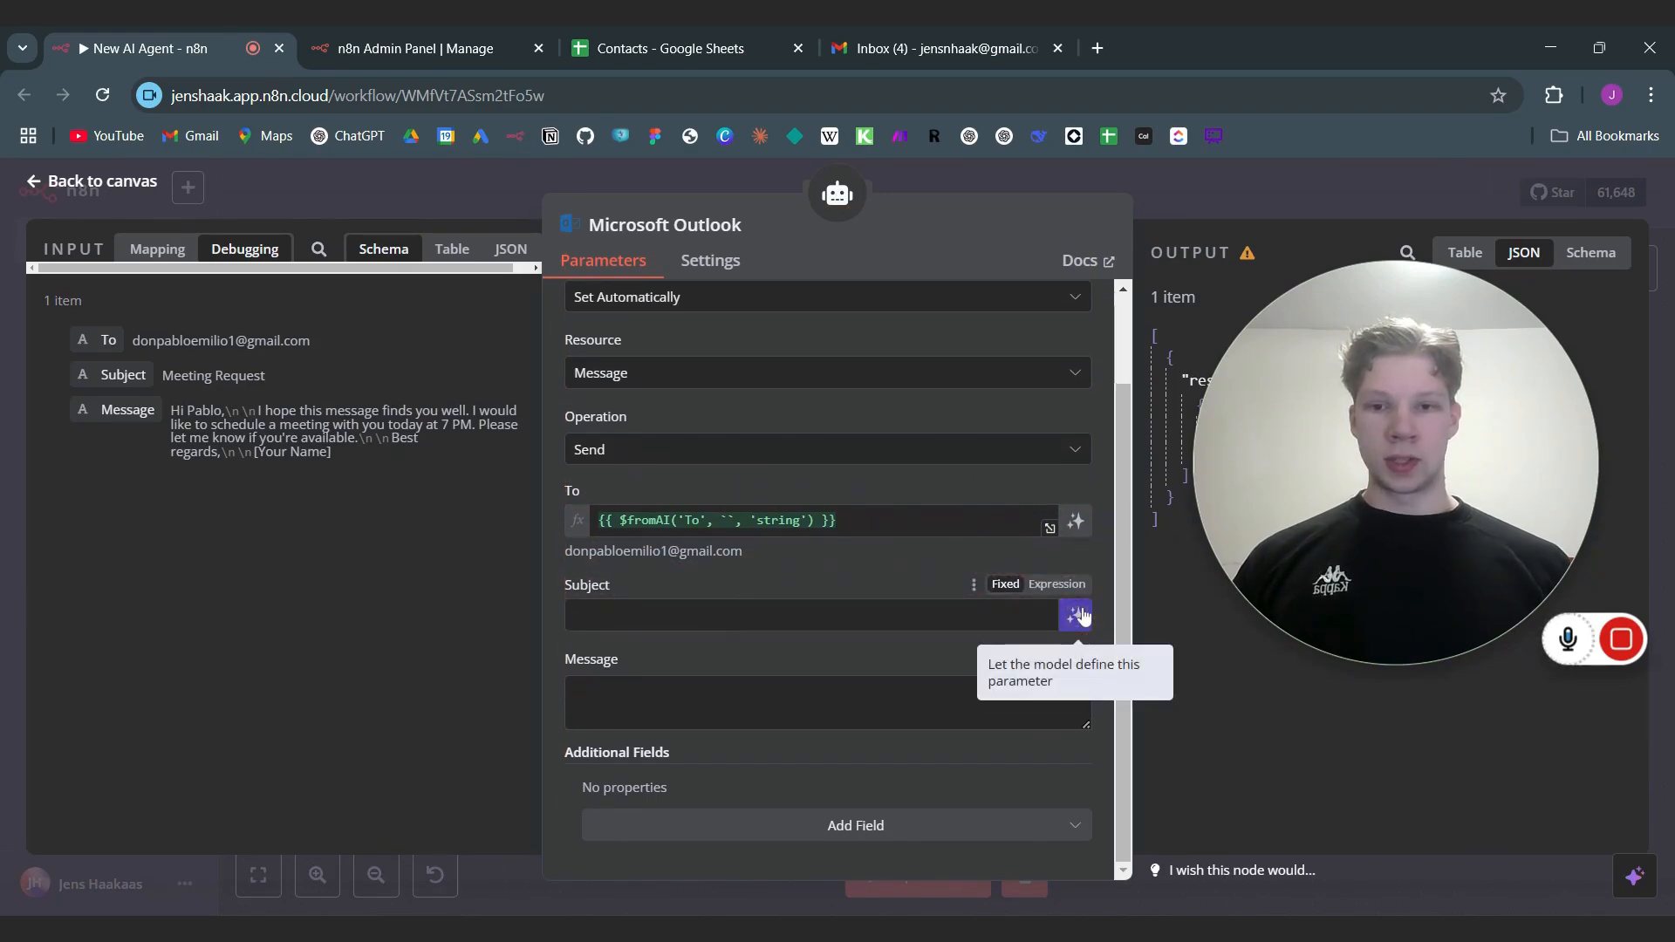
{"action": "left_click", "coordinate": [1074, 616]}
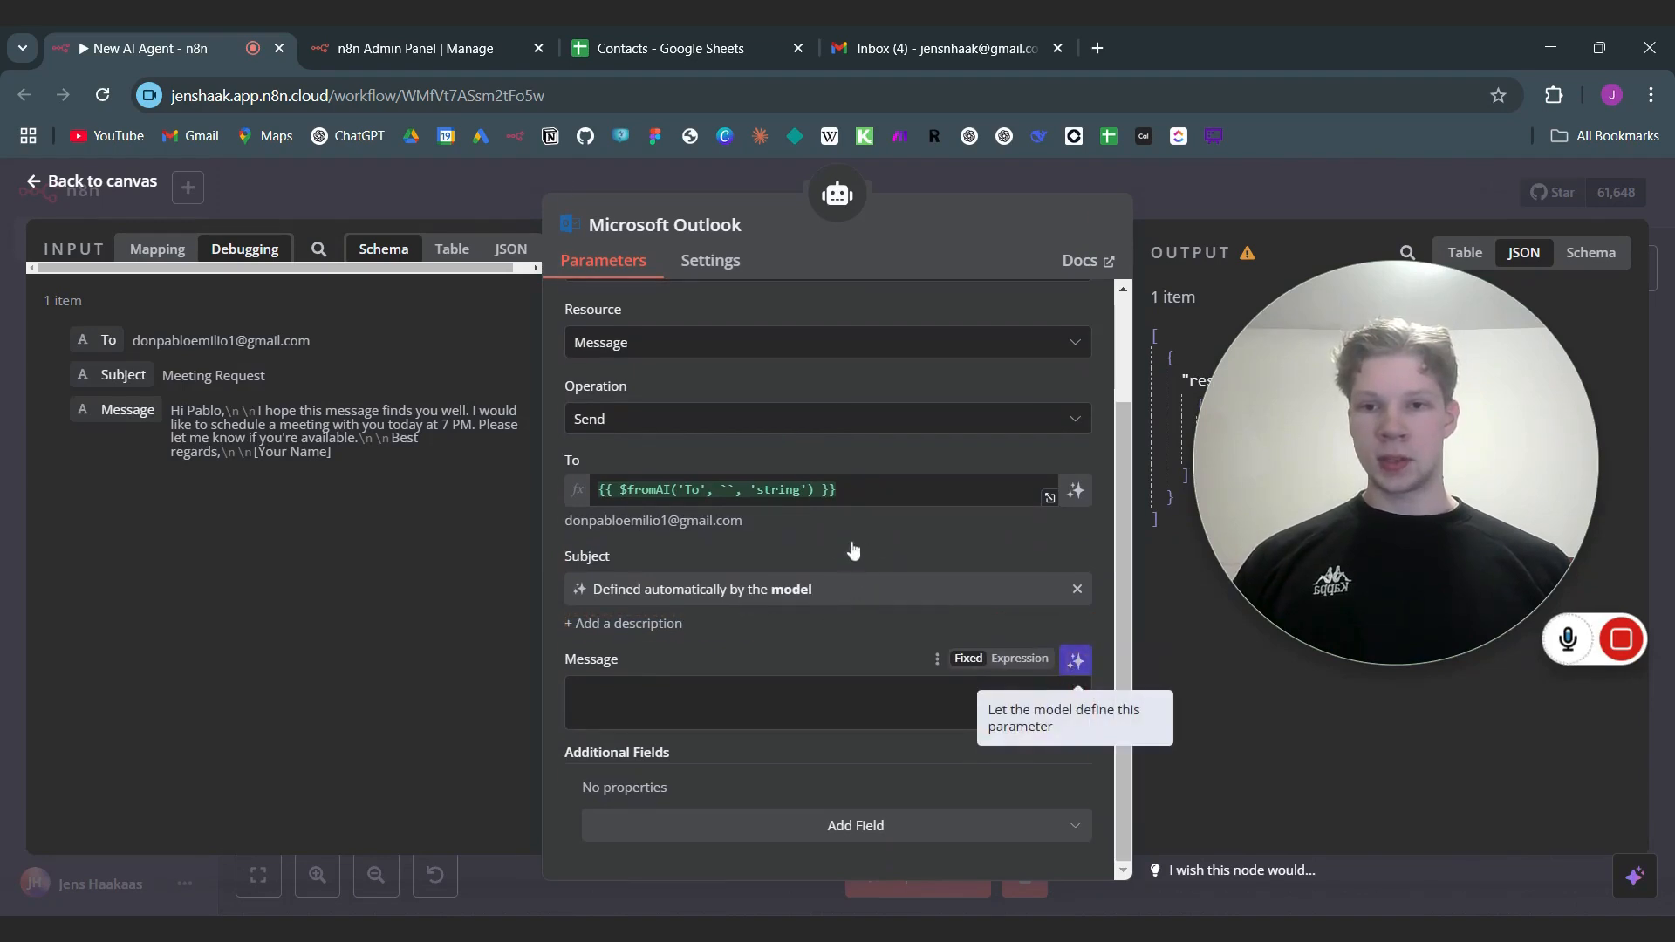
{"action": "left_click", "coordinate": [1075, 659]}
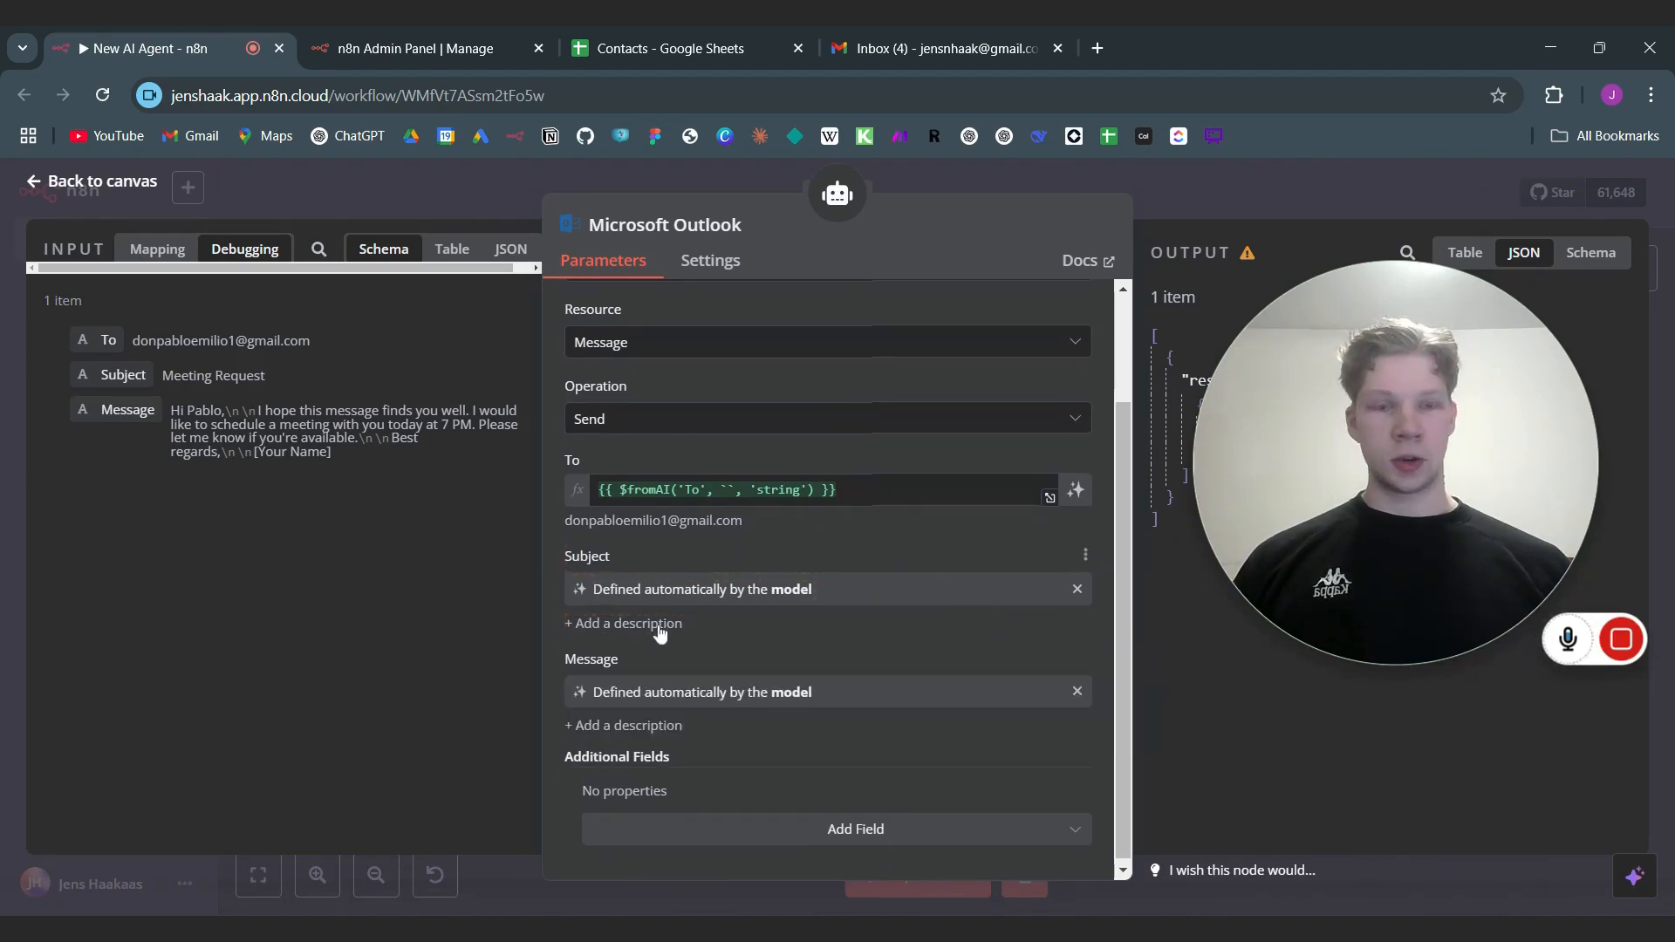
{"action": "left_click", "coordinate": [623, 623]}
{"action": "type", "text": "This is the subject for the email"}
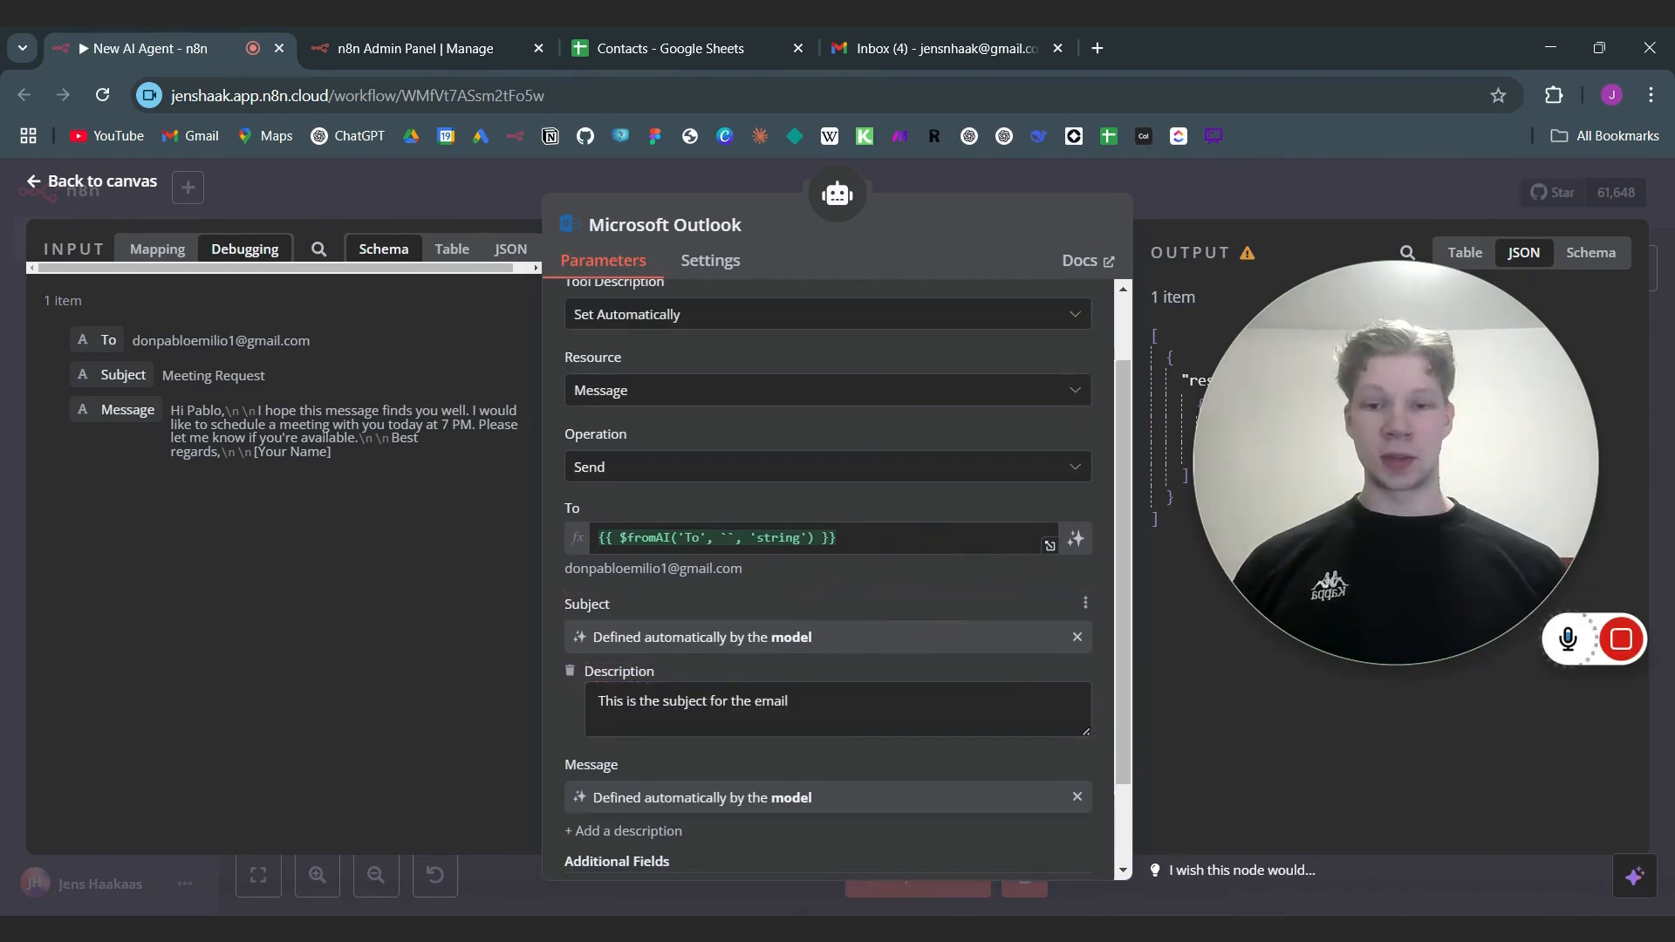
{"action": "scroll", "scroll_direction": "down", "scroll_amount": 3}
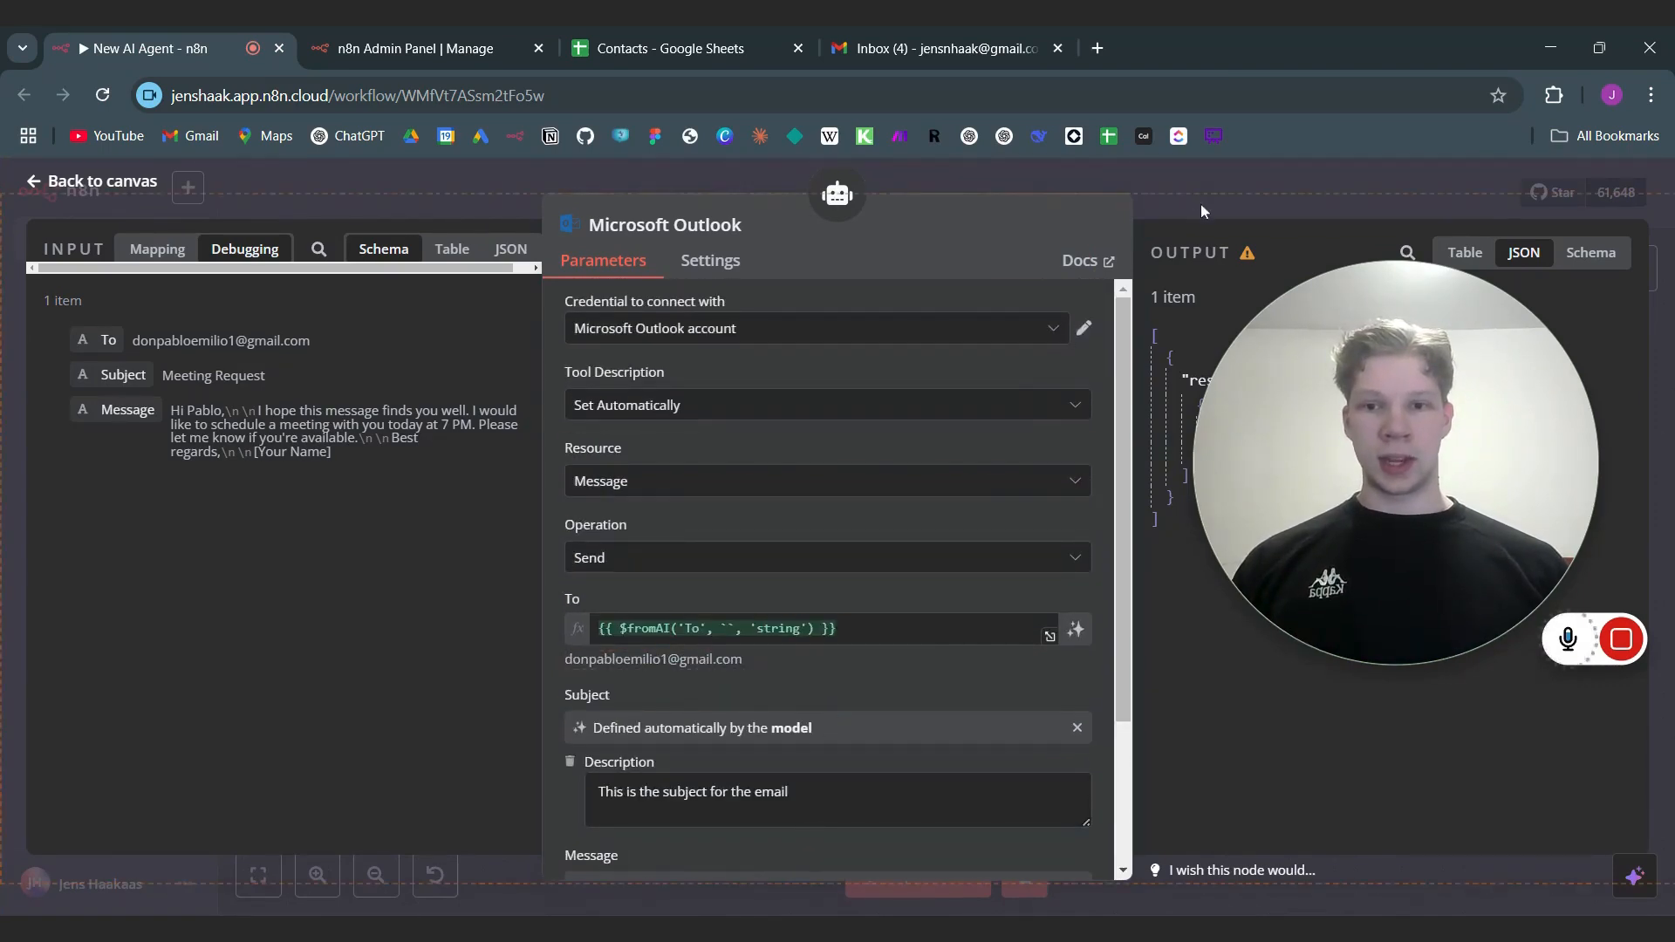
Step: Open the New Way AI Agent to review its chat-input prompt and dated system message
{"action": "left_click", "coordinate": [99, 181]}
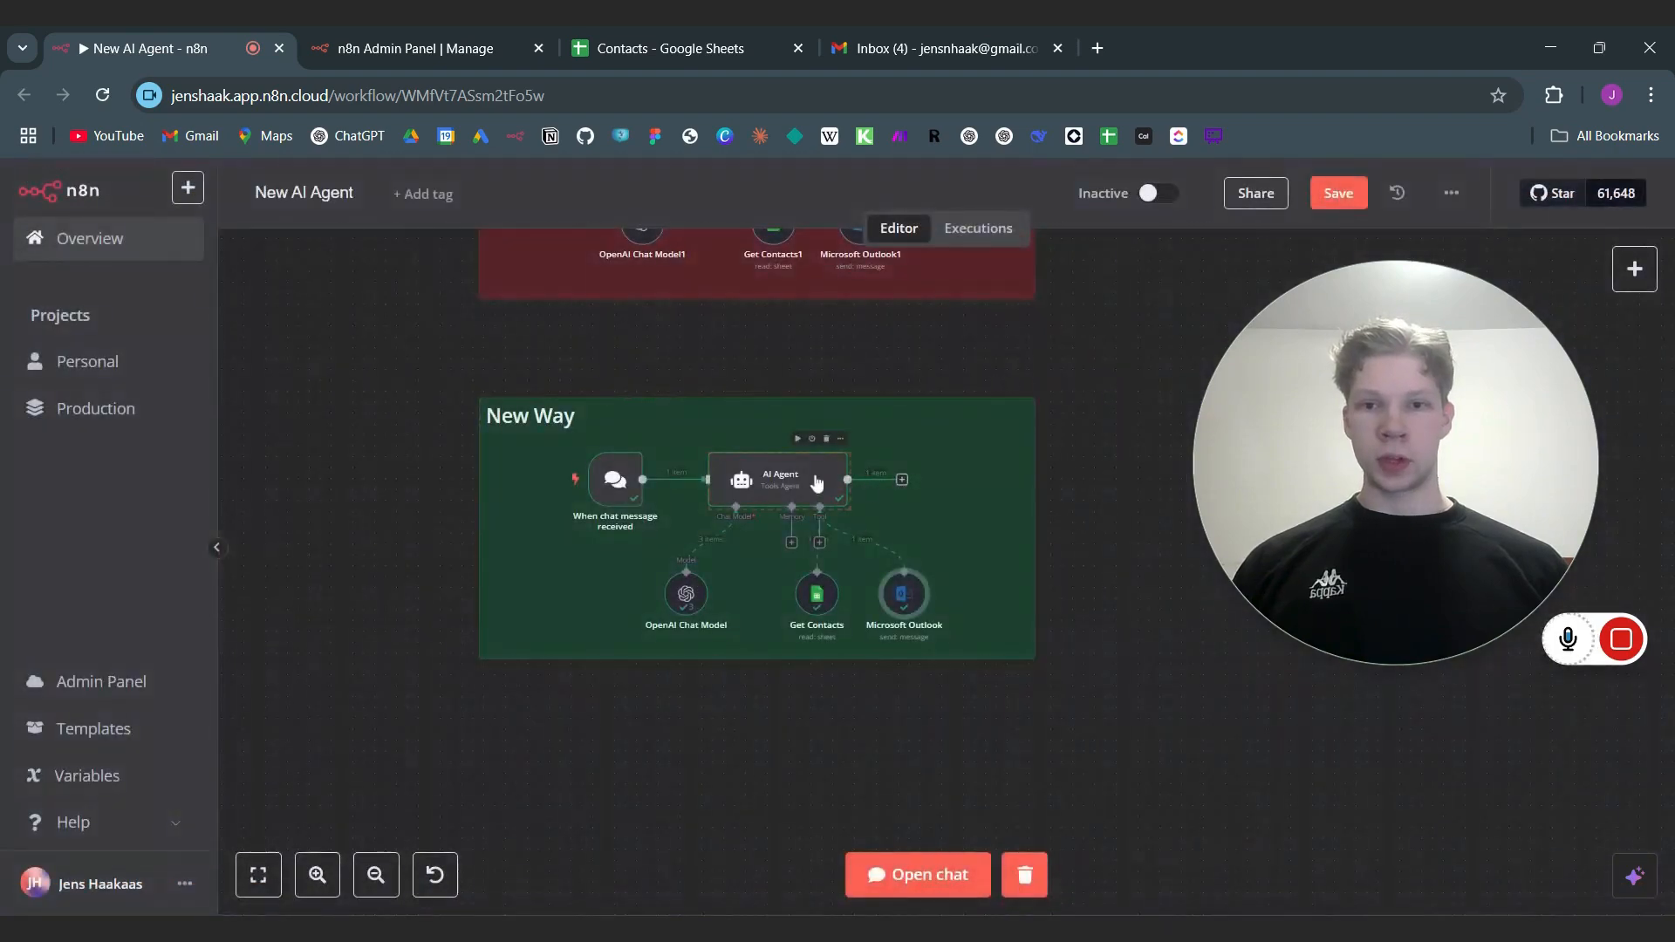
{"action": "double_click", "coordinate": [781, 480]}
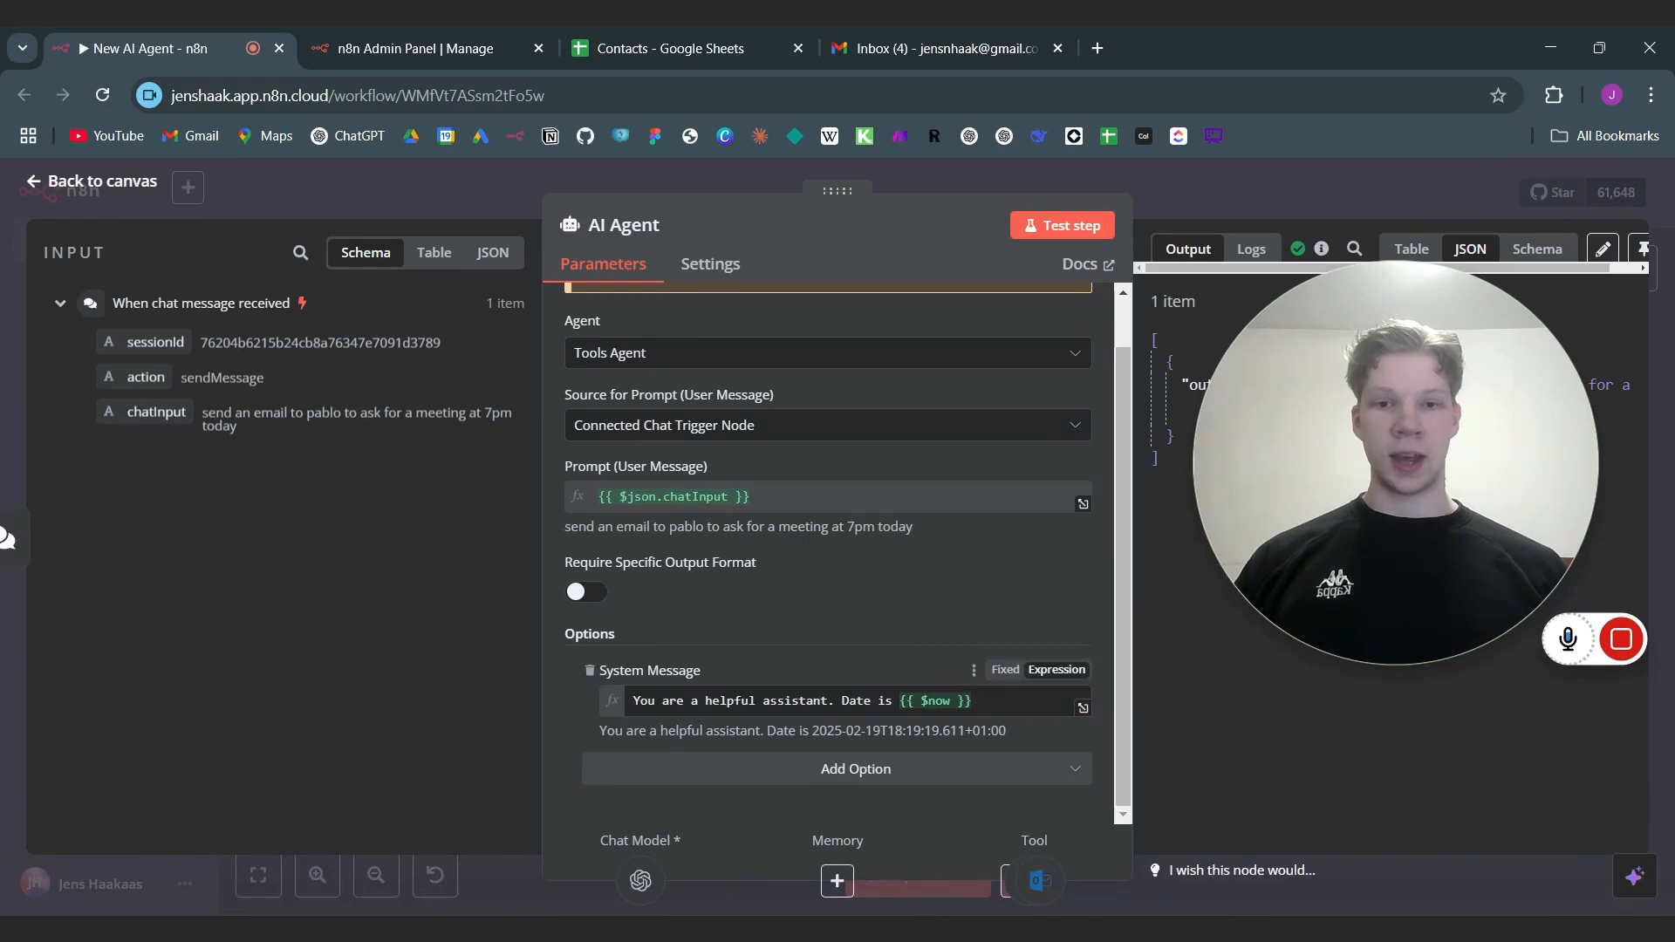
{"action": "mouse_move", "coordinate": [916, 684]}
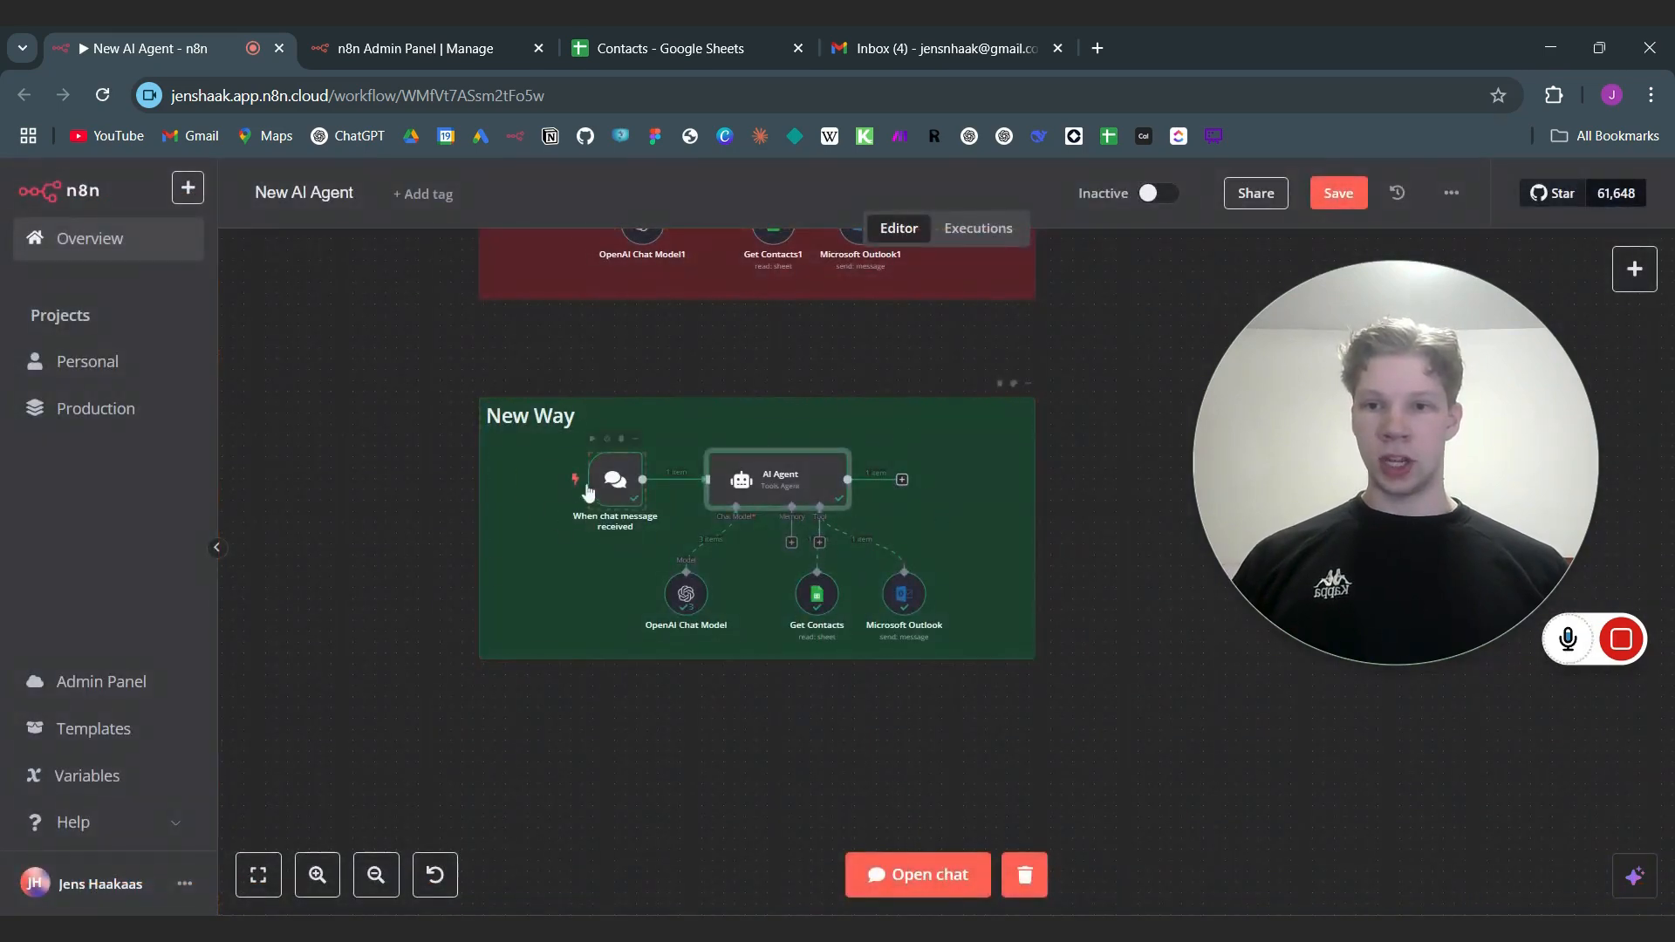
Step: Send the agent a chat prompt asking the contact for a meeting in 2 hours
{"action": "left_click", "coordinate": [918, 874]}
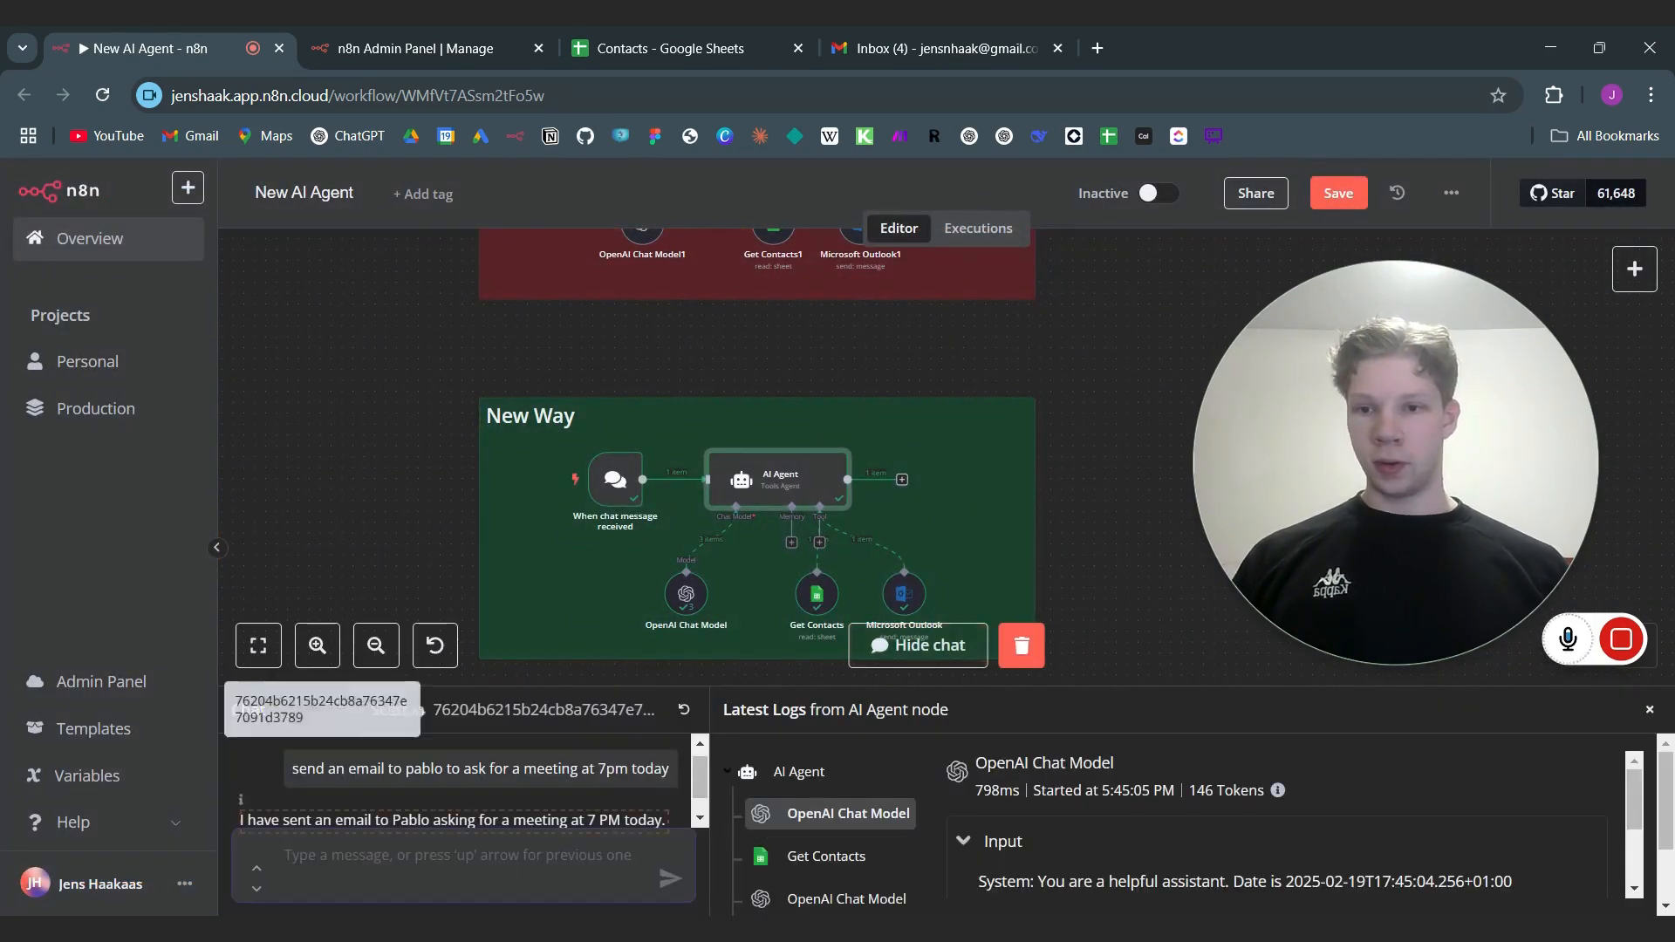
{"action": "type", "text": "send an email to pablo"}
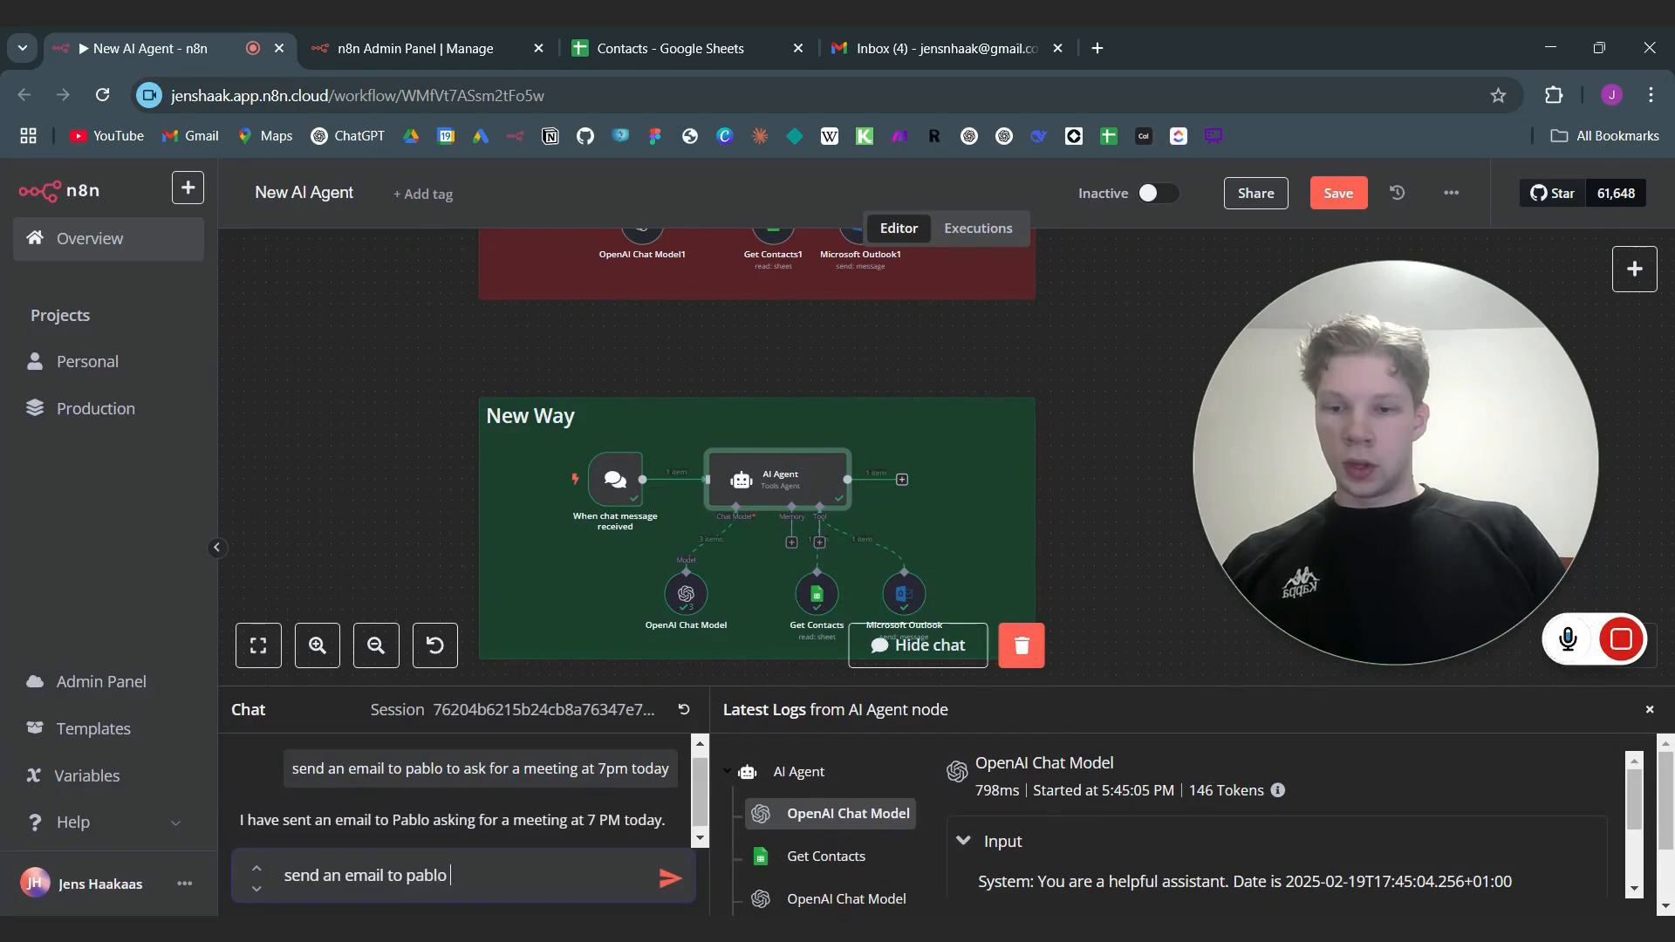
{"action": "type", "text": "asking him for"}
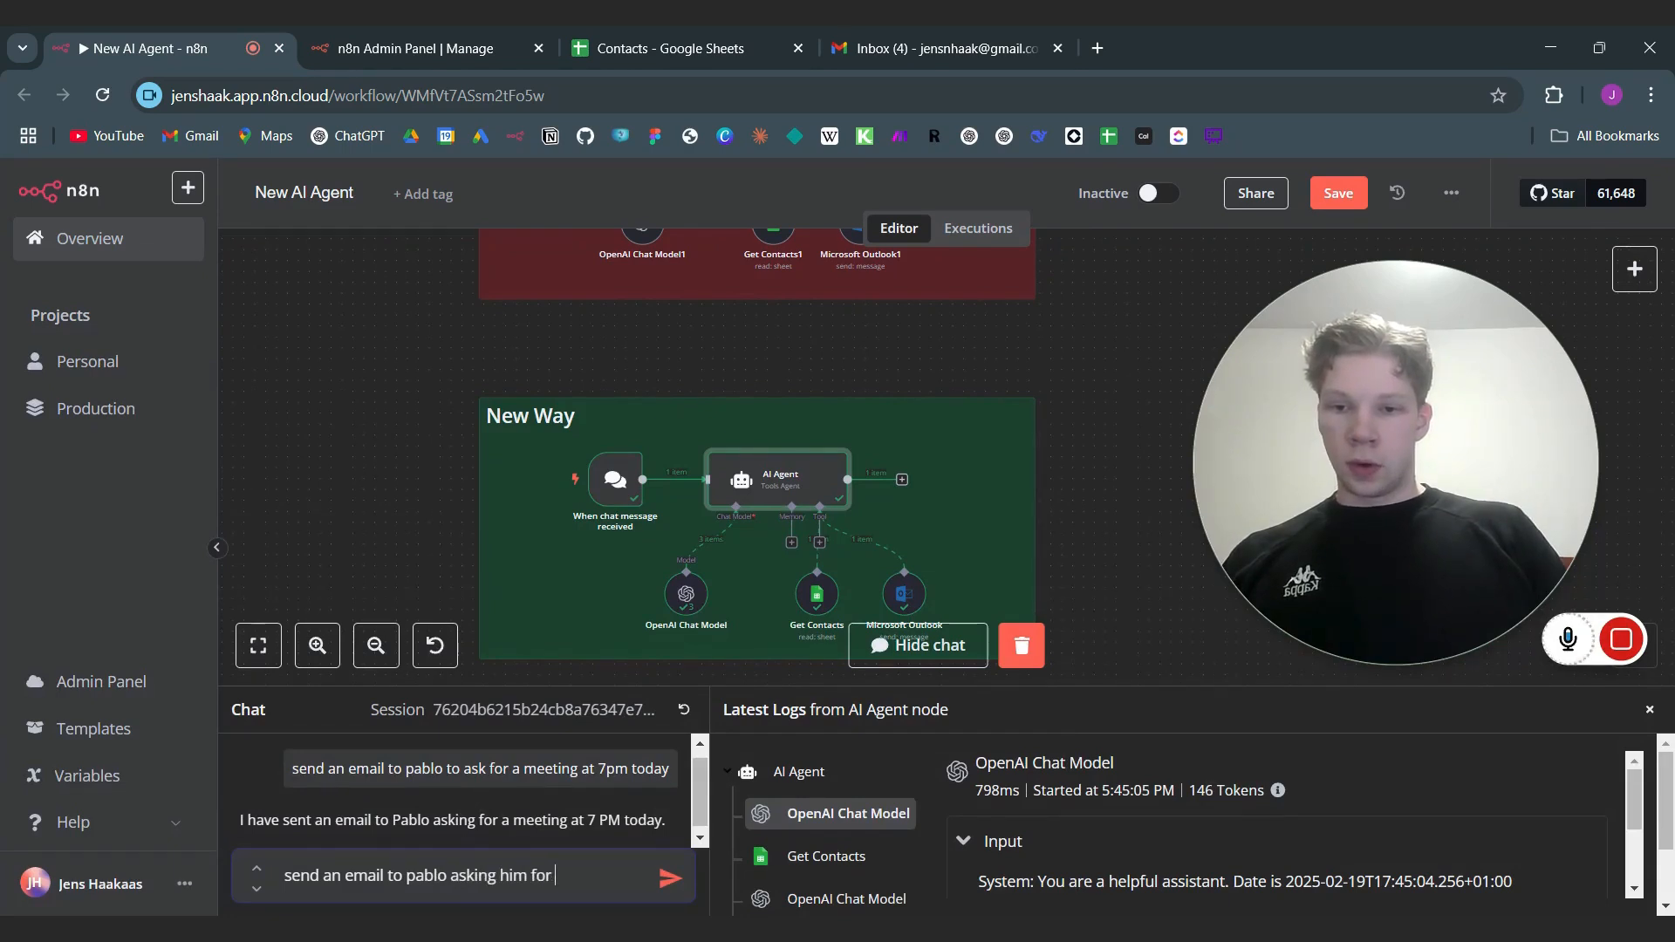
{"action": "type", "text": "a meeting i"}
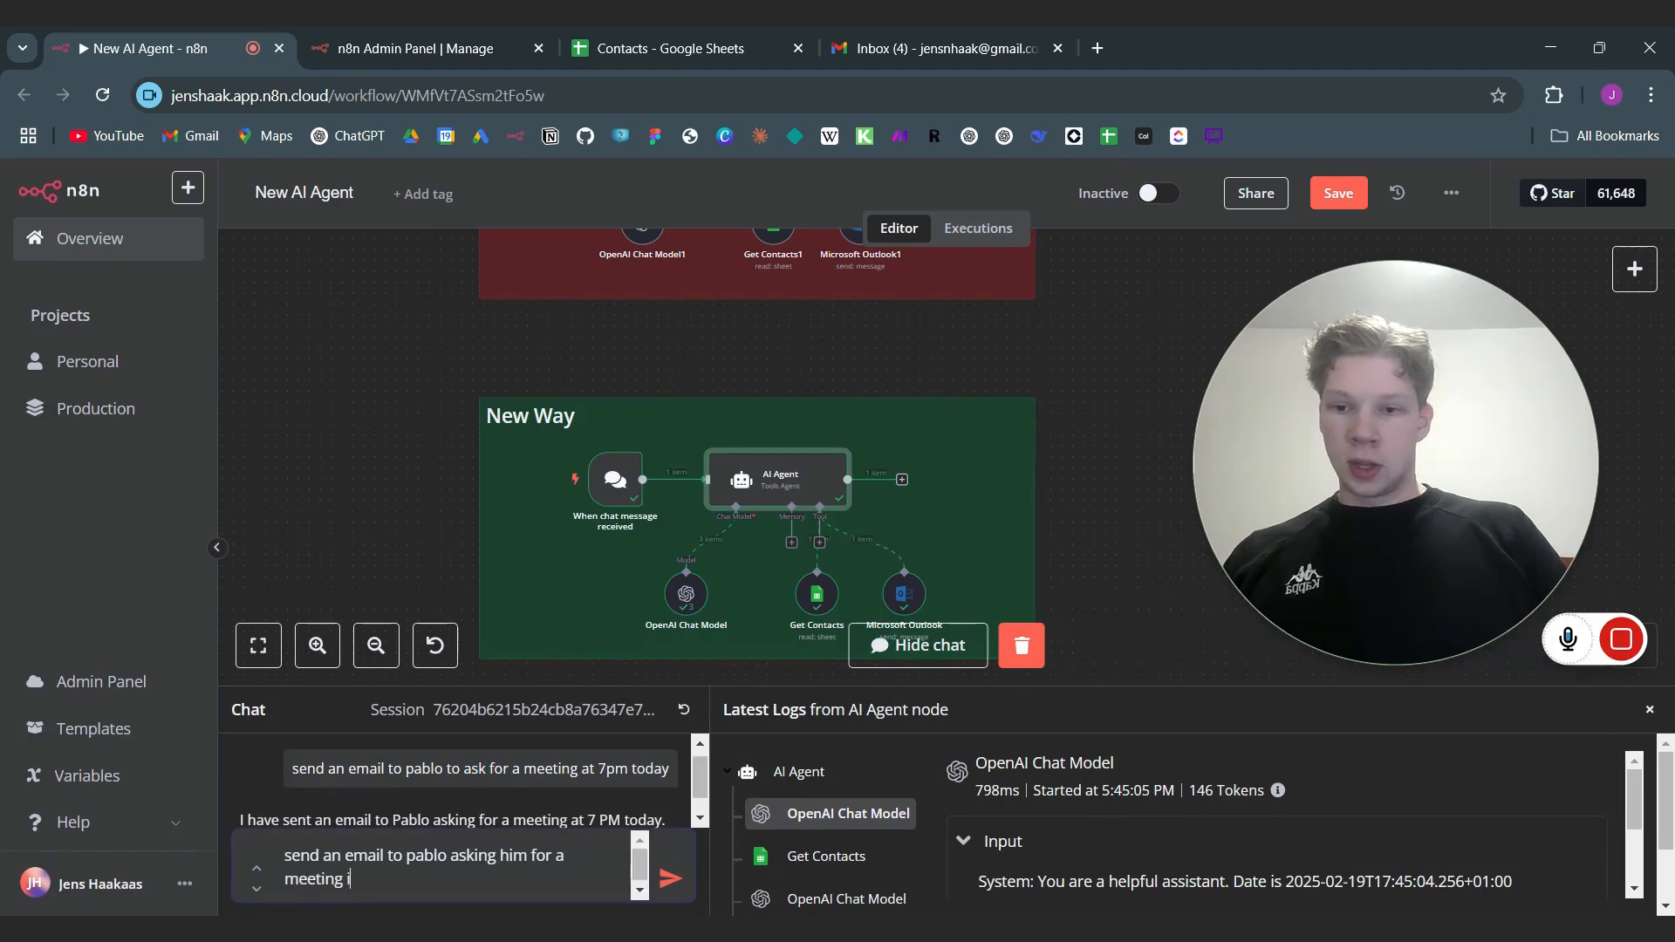
{"action": "type", "text": "n 2 hours"}
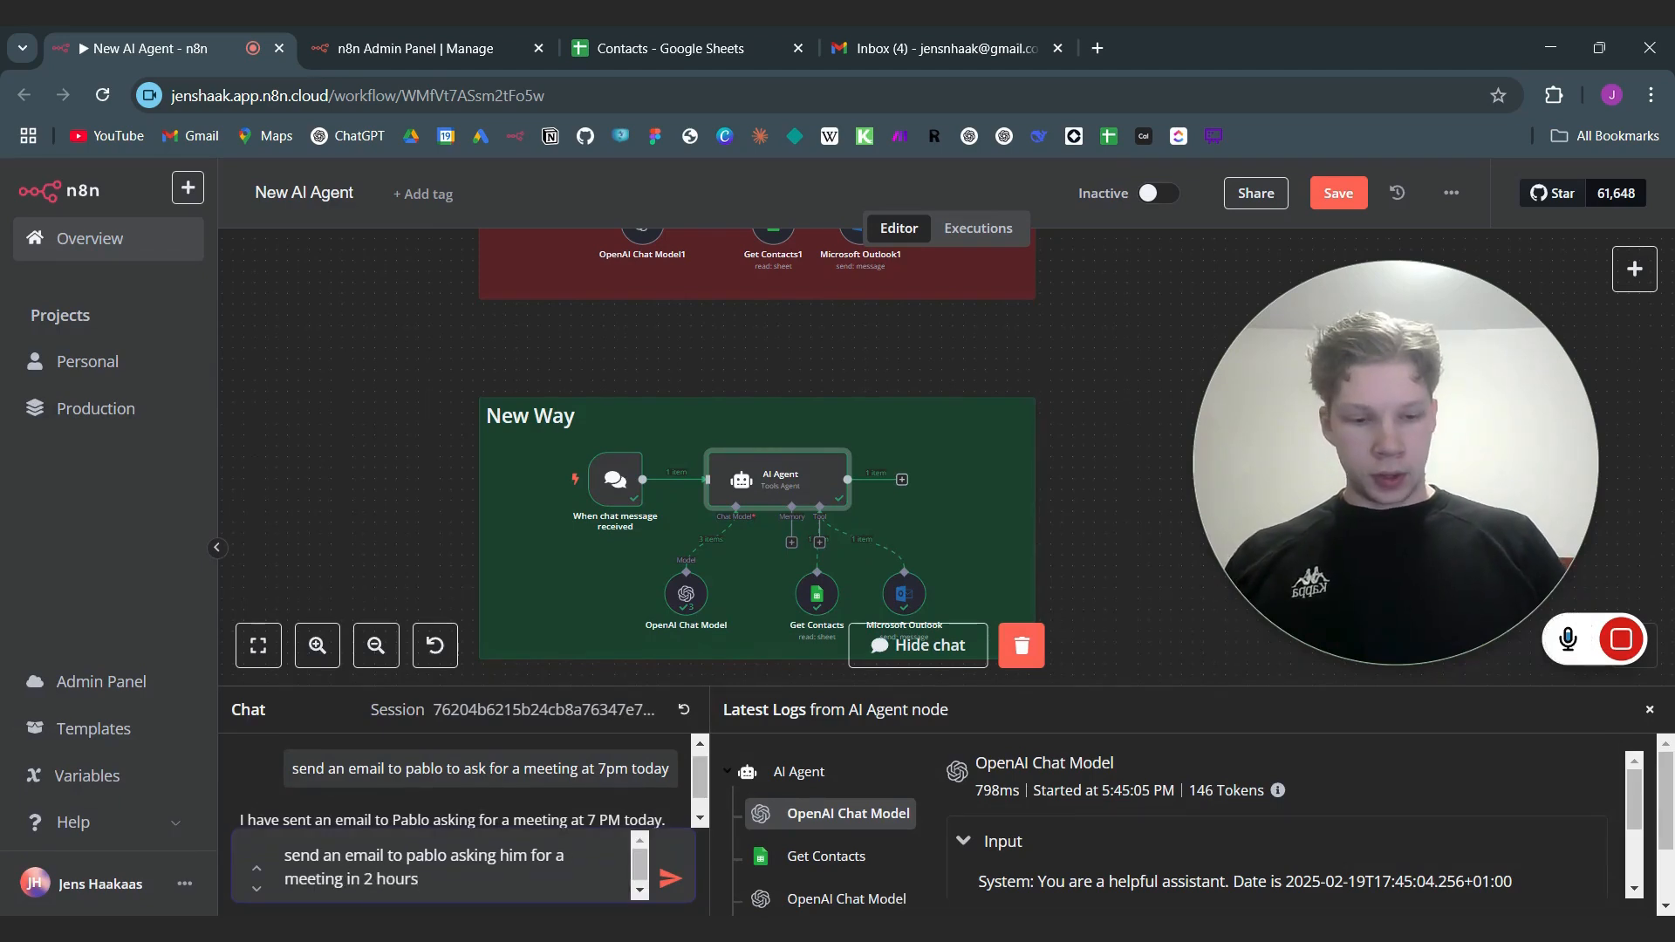
{"action": "left_click", "coordinate": [669, 878]}
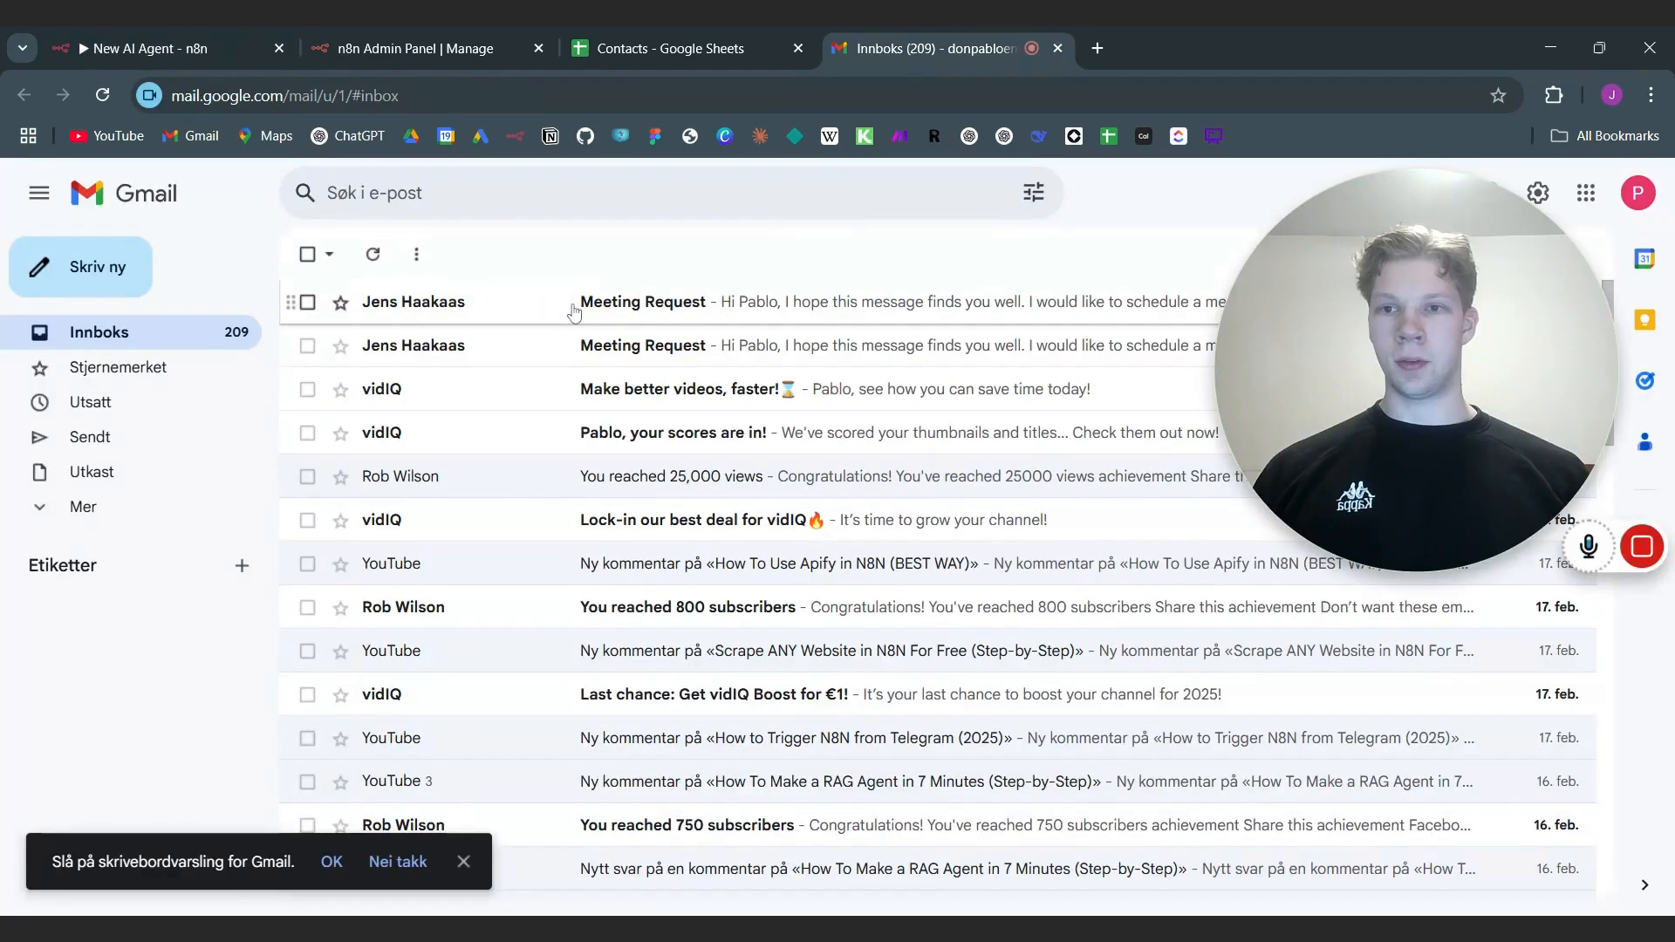
Step: Read the 2-hour Meeting Request email, then inspect the Outlook tool's AI-filled input in n8n
{"action": "left_click", "coordinate": [643, 302]}
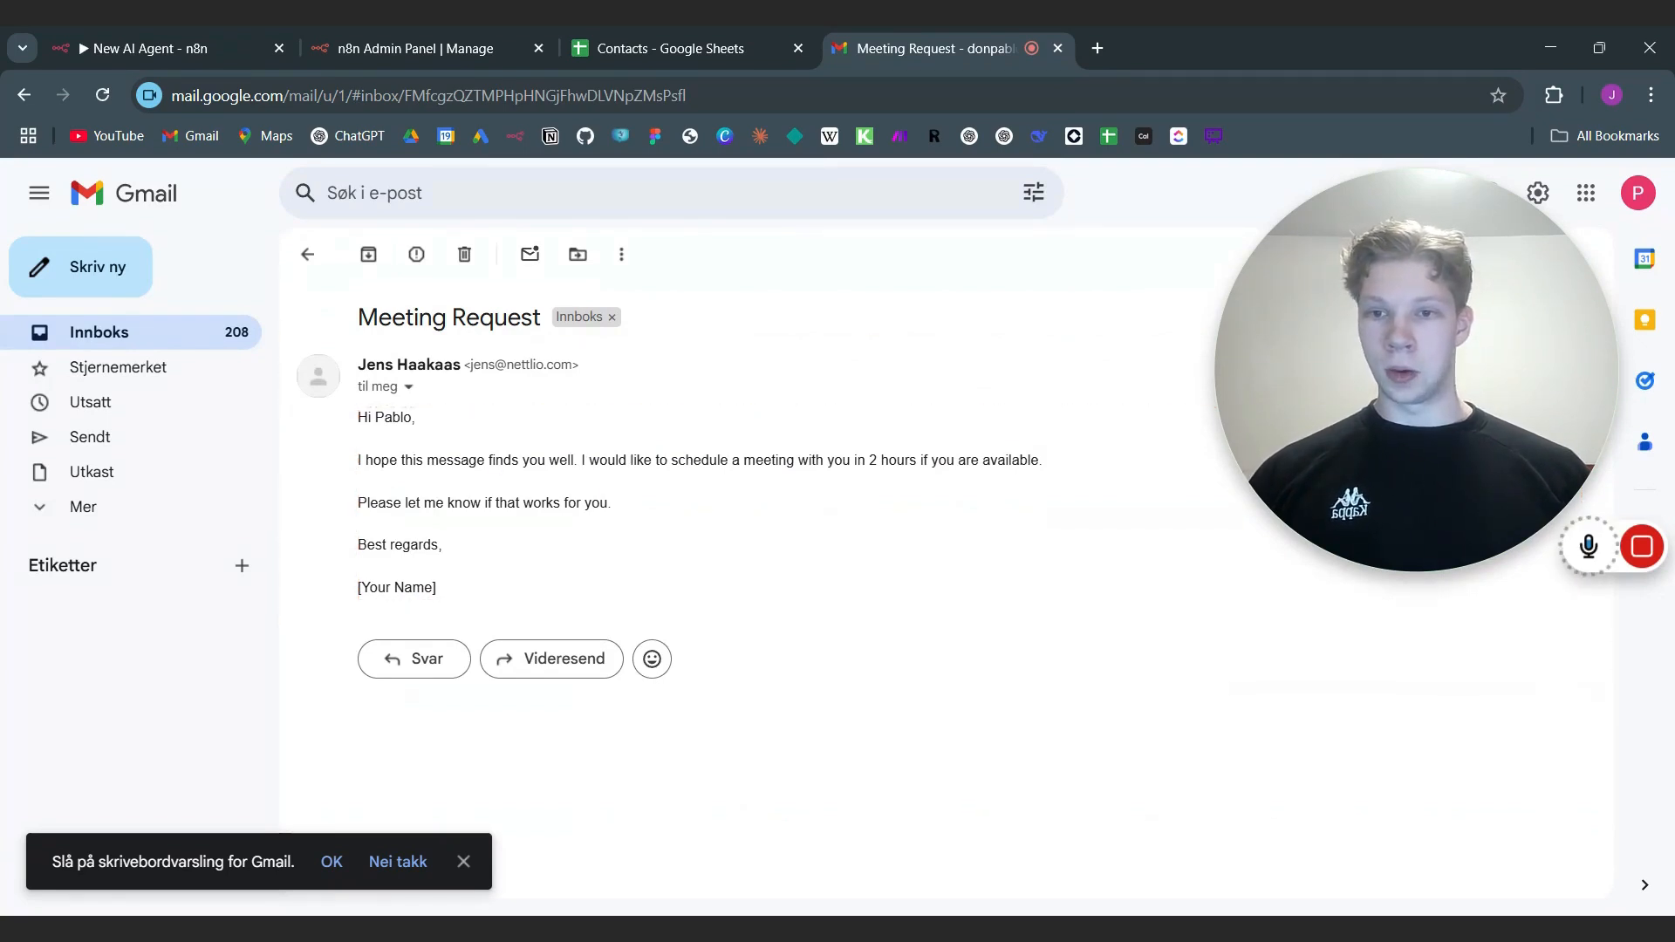
{"action": "mouse_move", "coordinate": [501, 576]}
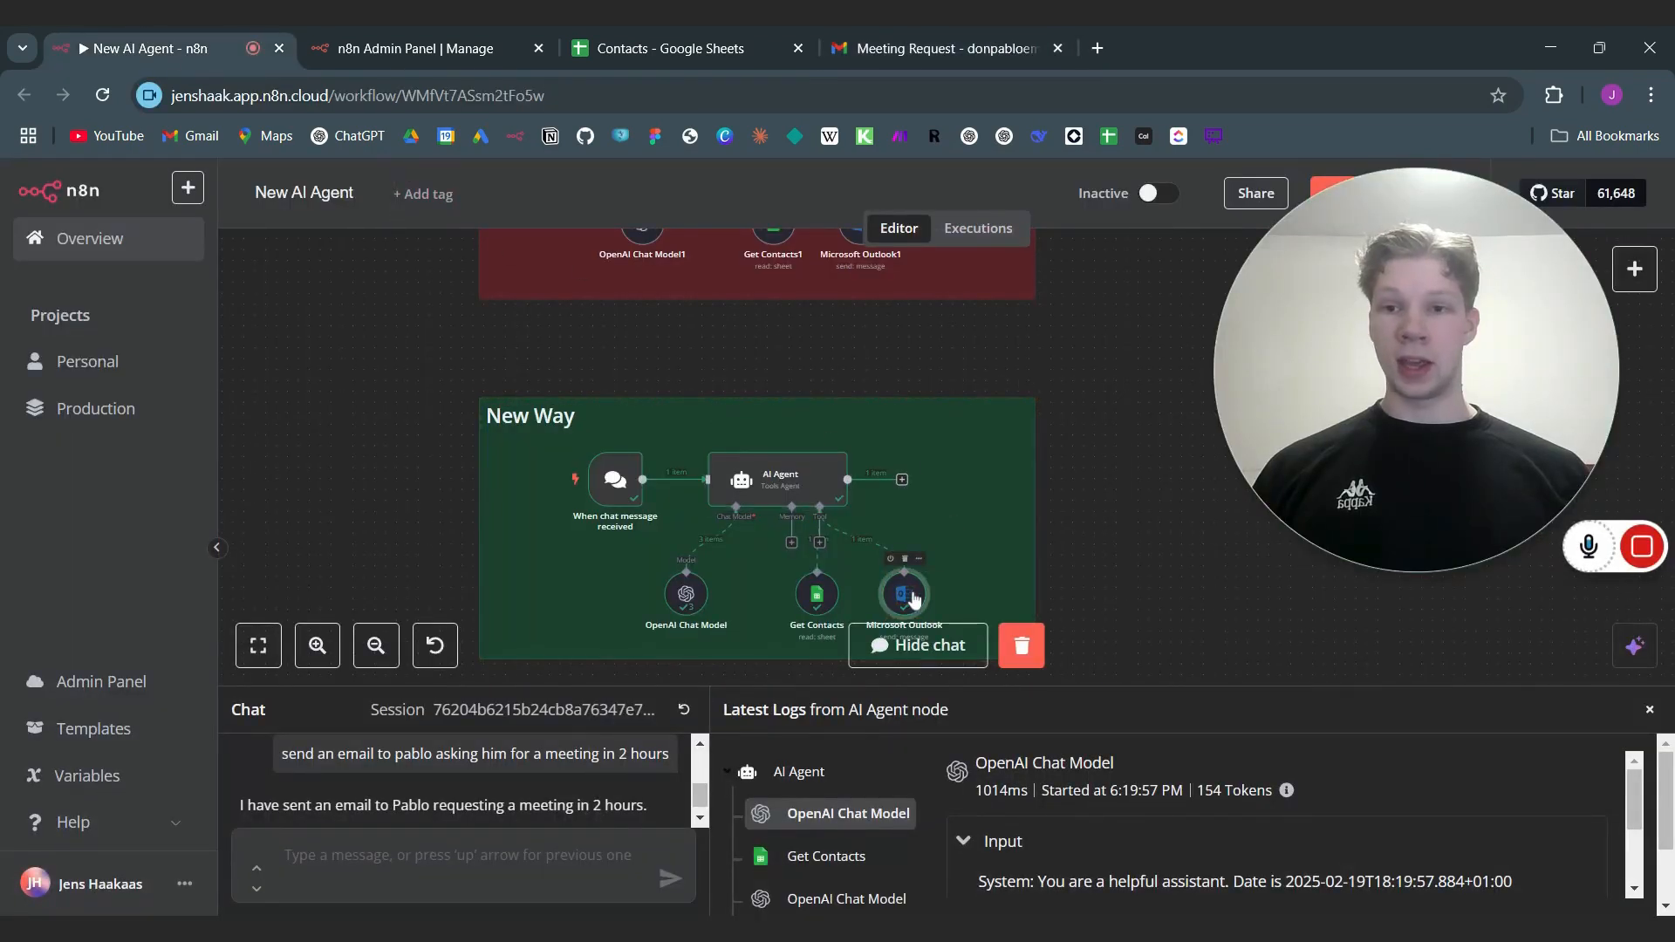
{"action": "double_click", "coordinate": [904, 594]}
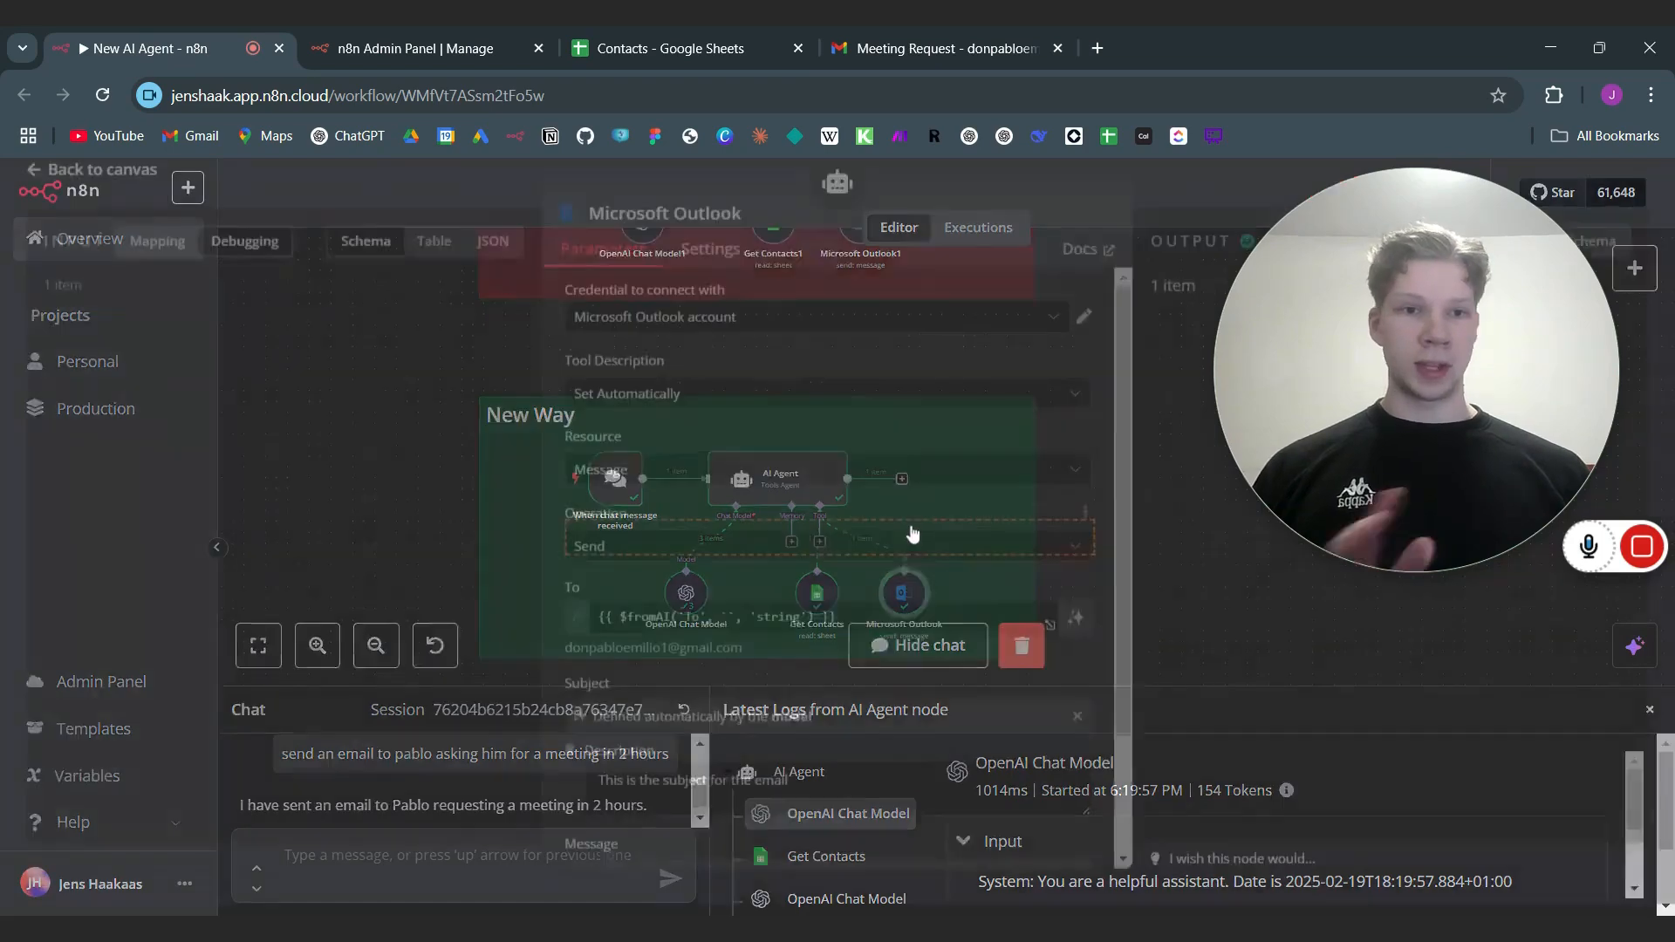
{"action": "left_click", "coordinate": [918, 646]}
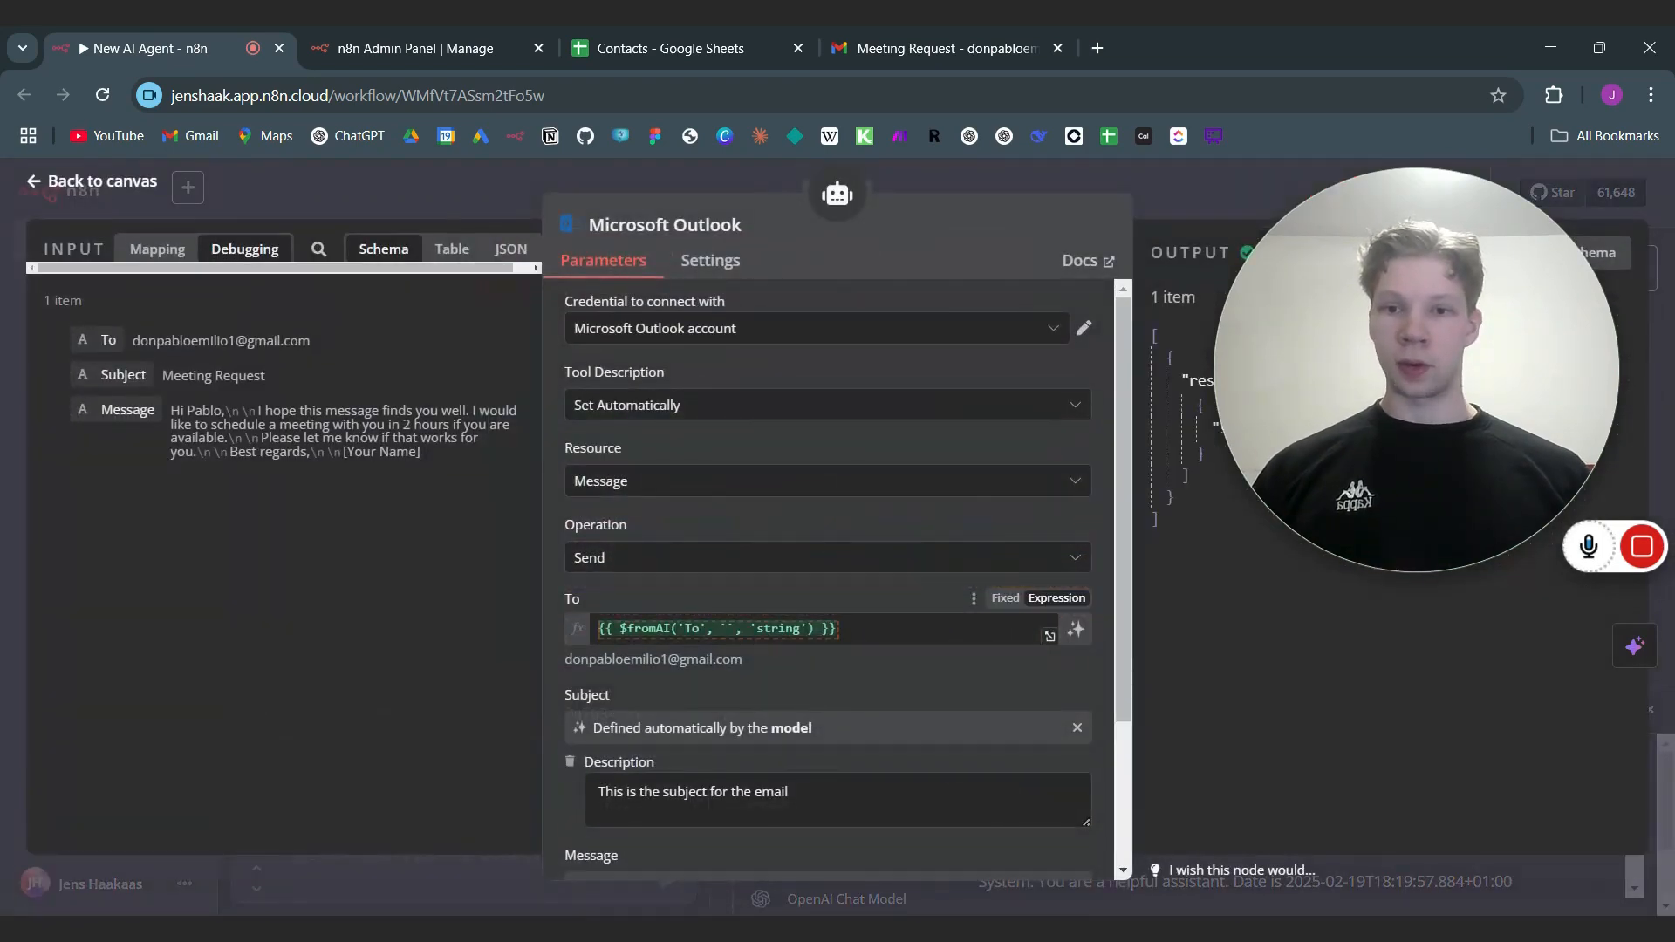